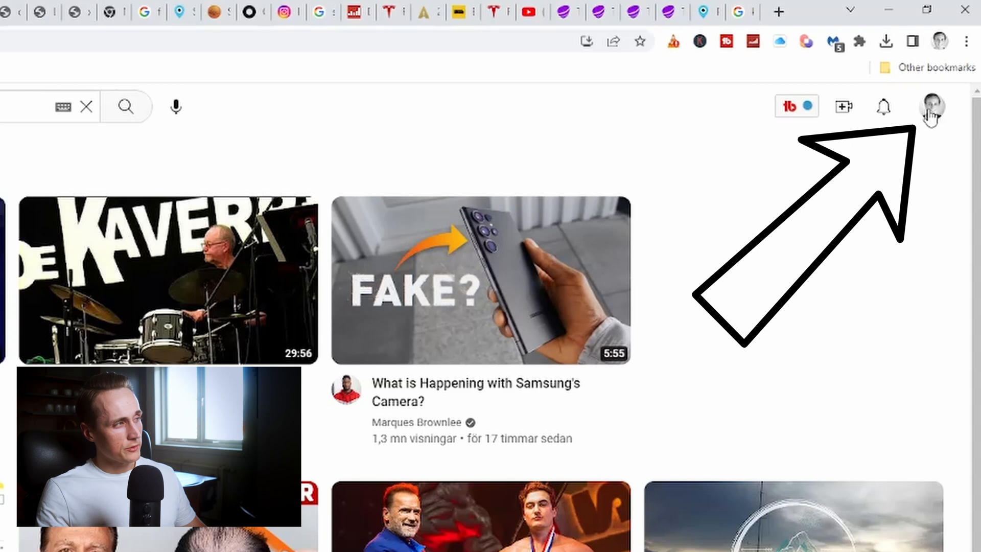
Go to the channel's own page and show its Playlists section with the Vlogs playlist.
left_click(932, 106)
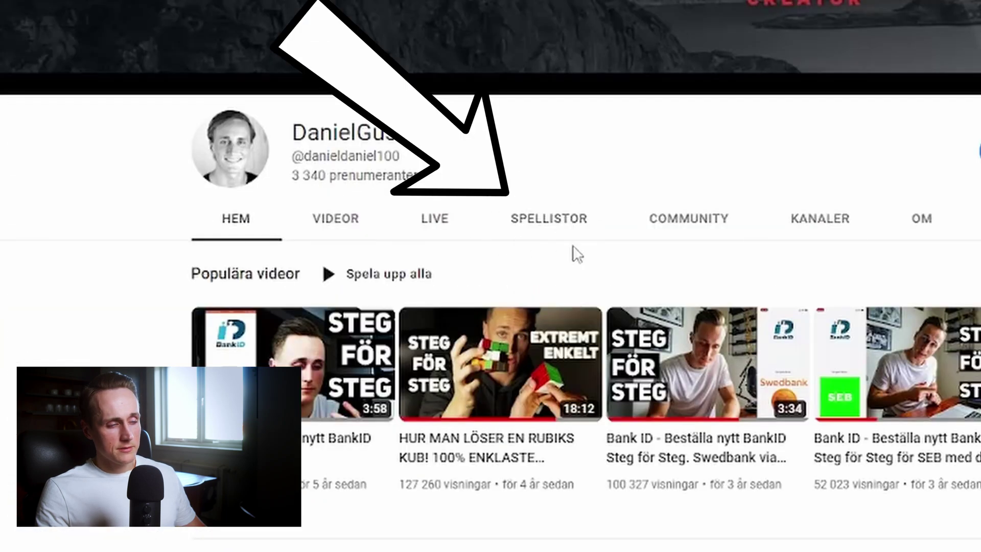
left_click(547, 219)
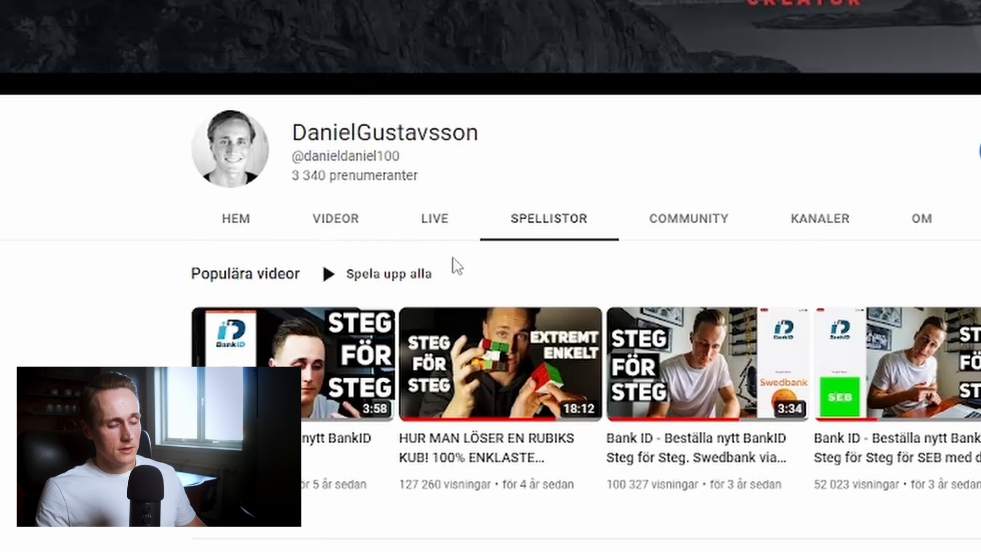
scroll("down", 3)
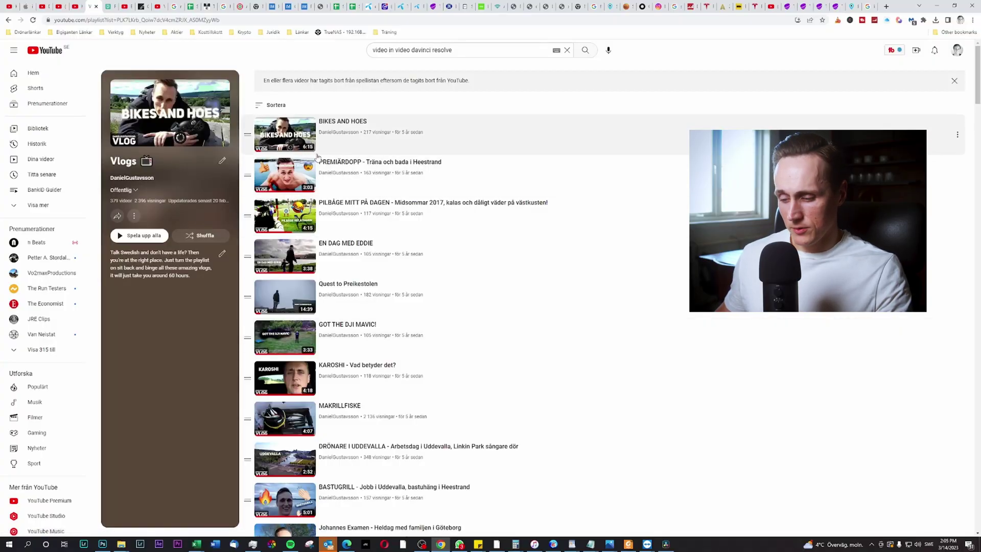
mouse_move(306, 144)
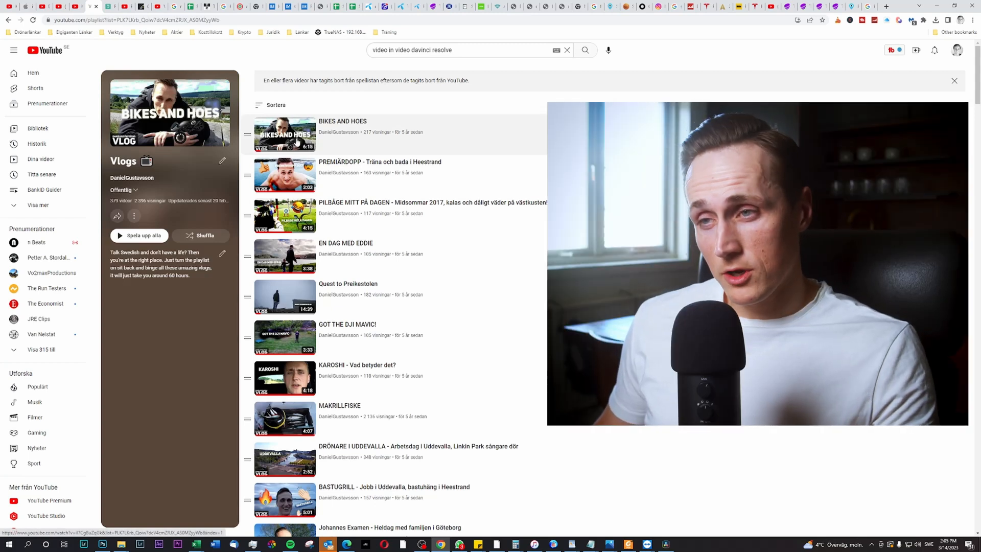
mouse_move(216, 128)
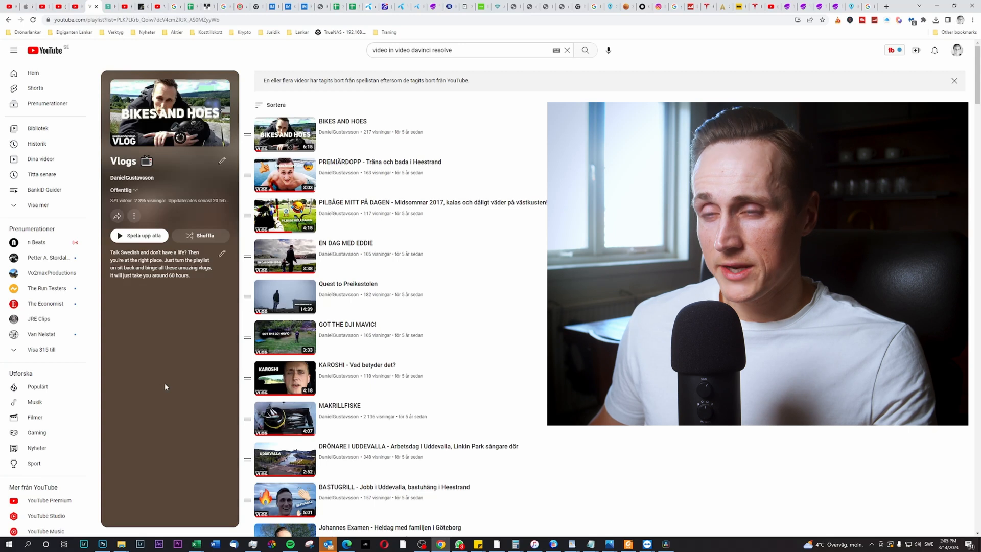
mouse_move(132, 400)
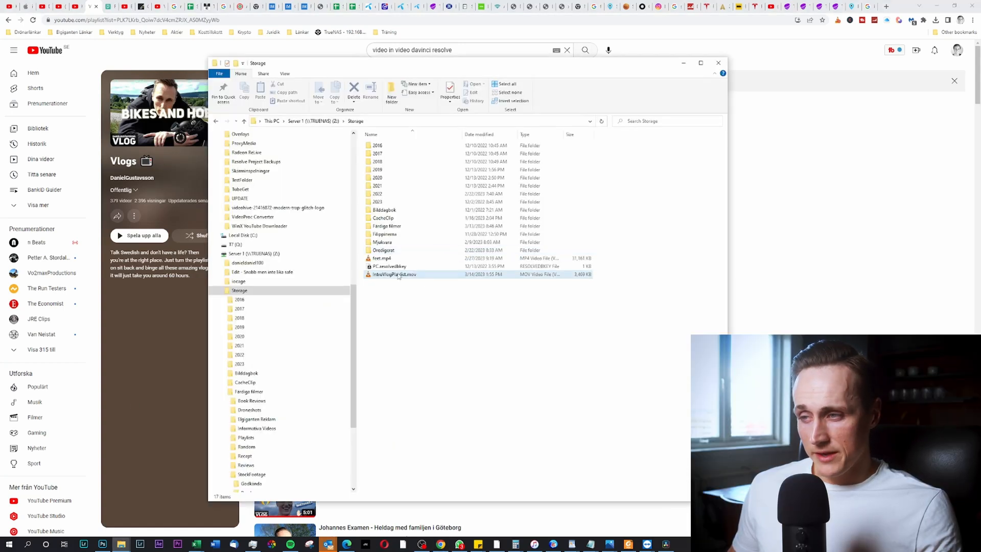
Play IntroVlogPlaylist.mov in VLC through to its ENJOY ending, then close the player.
left_click(395, 274)
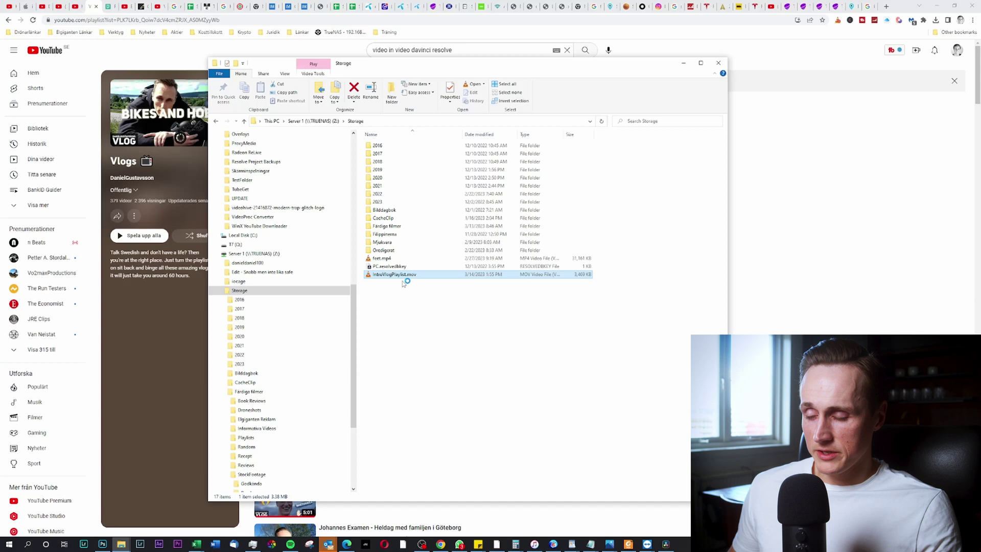
double_click(393, 273)
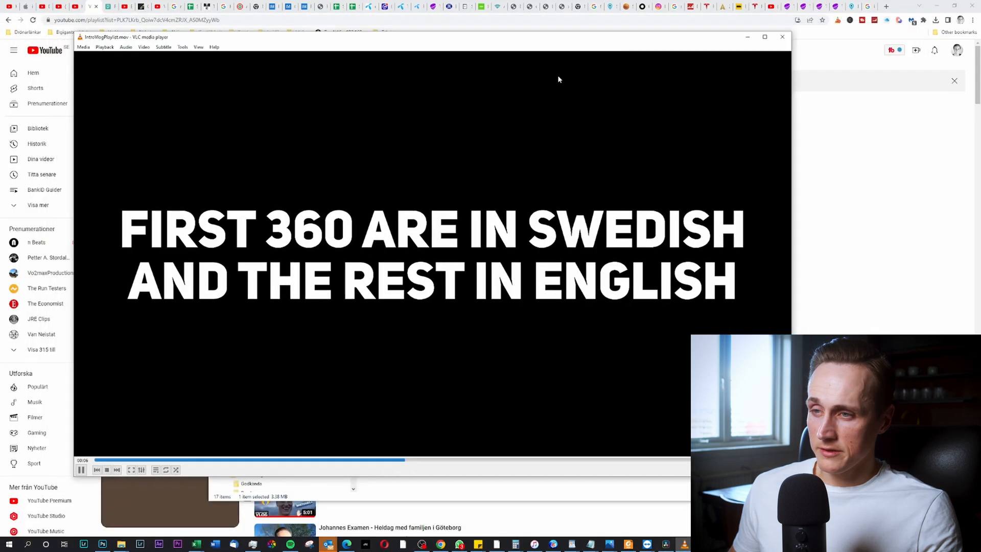
mouse_move(667, 249)
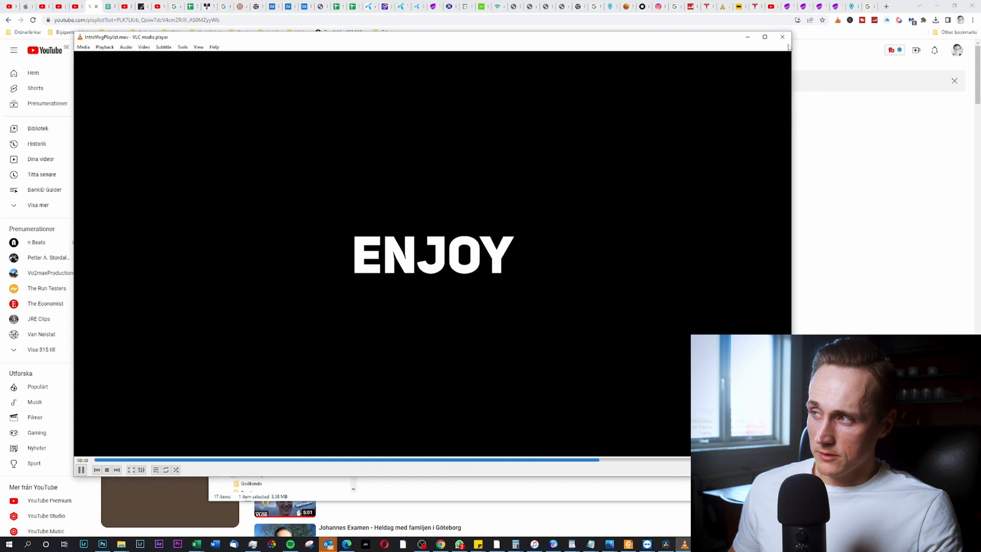
left_click(782, 37)
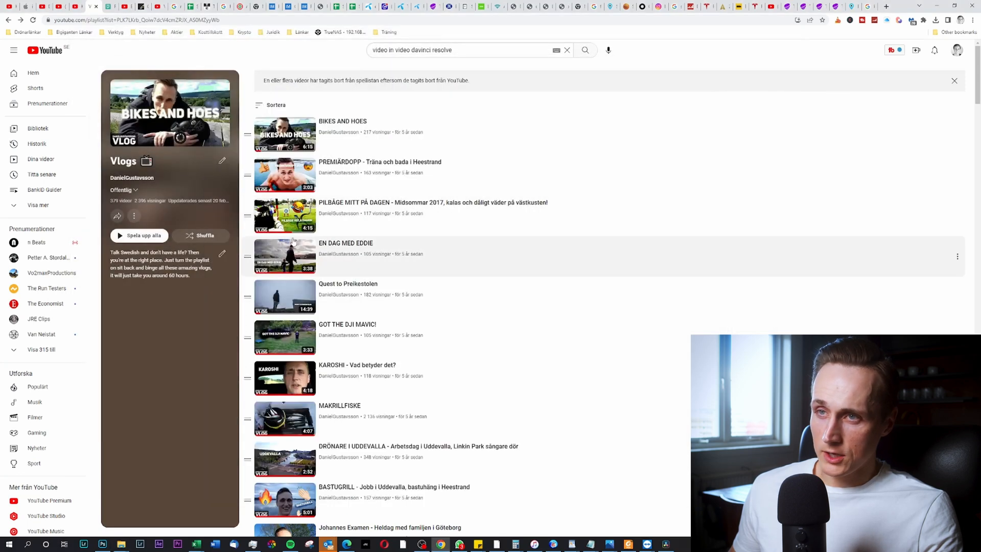
mouse_move(286, 296)
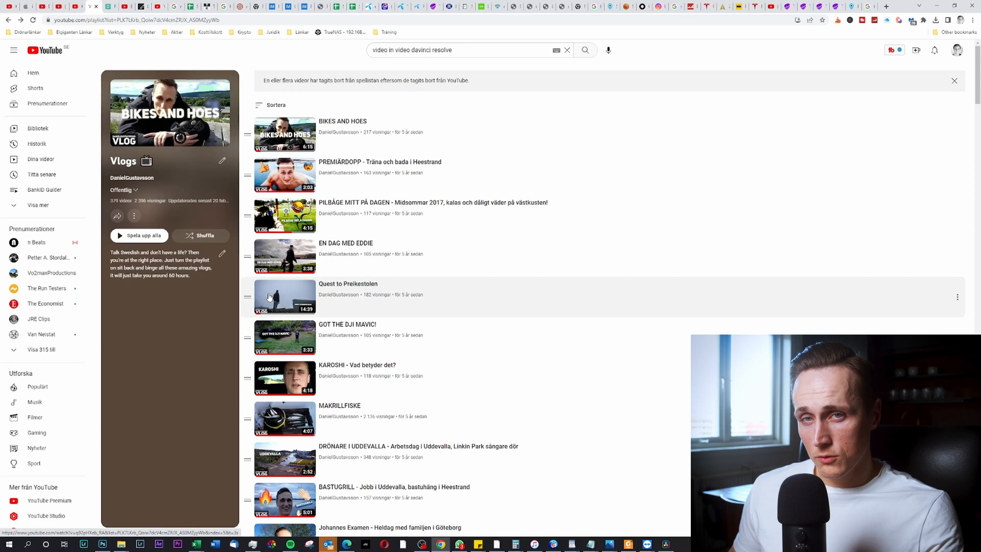
mouse_move(340, 190)
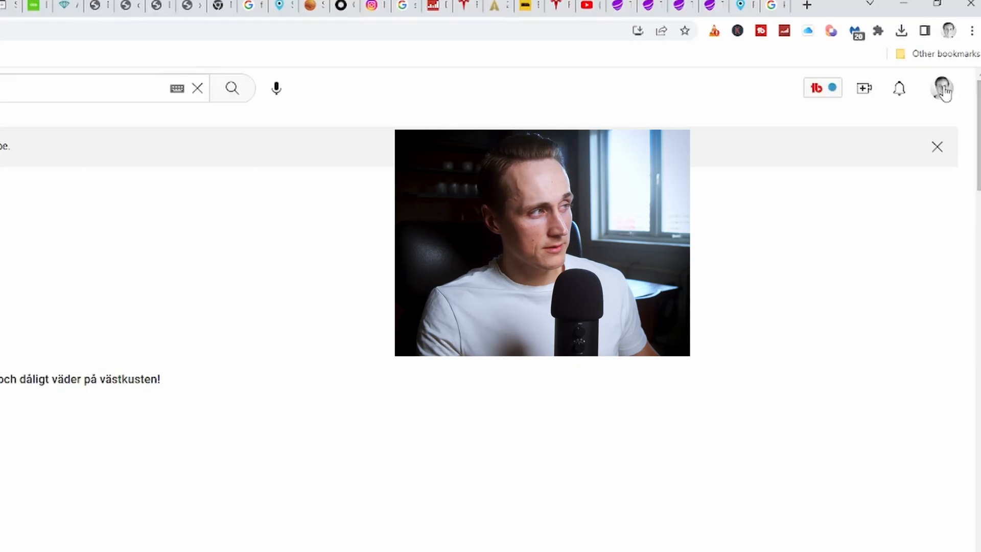
Switch to the YouTube Studio dashboard from the account menu and start a new video upload.
left_click(941, 88)
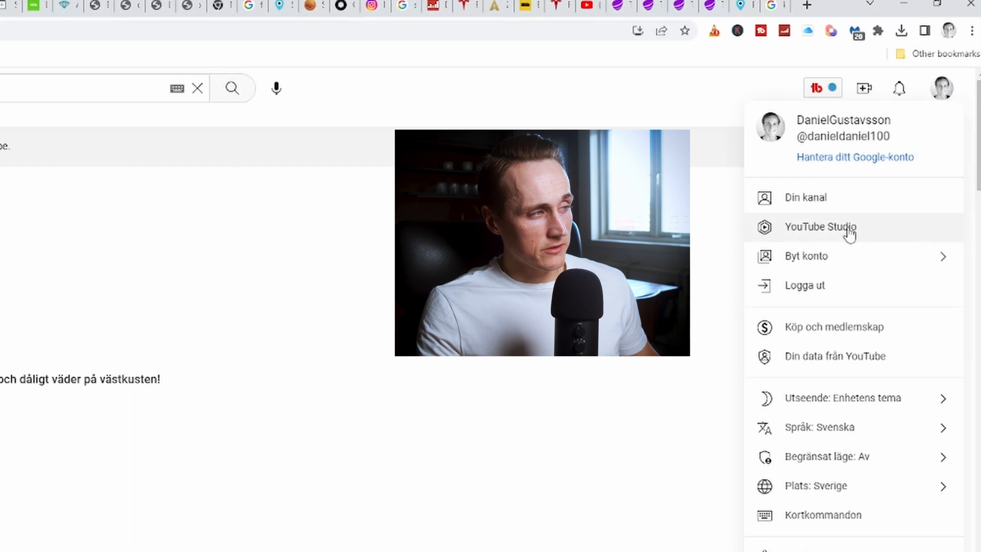
mouse_move(846, 233)
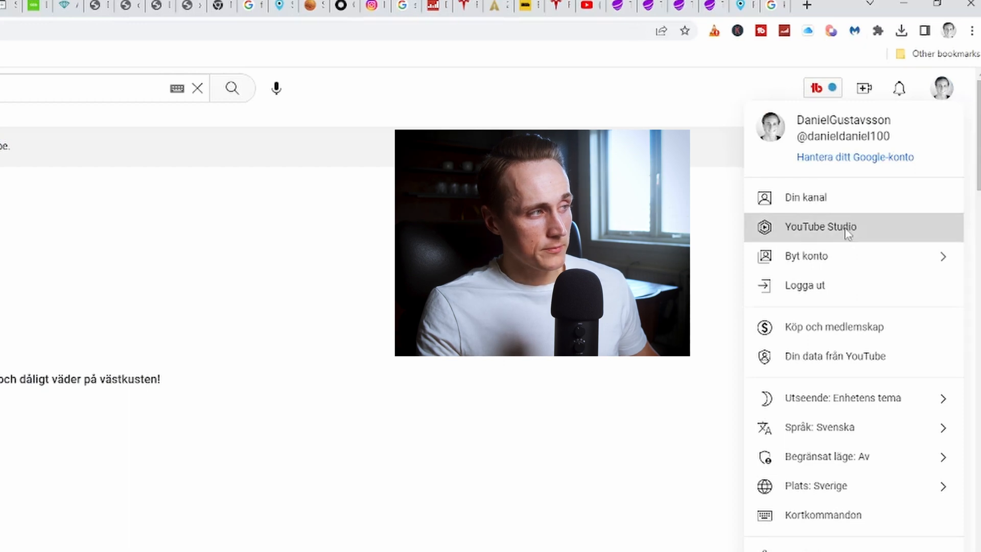
left_click(821, 227)
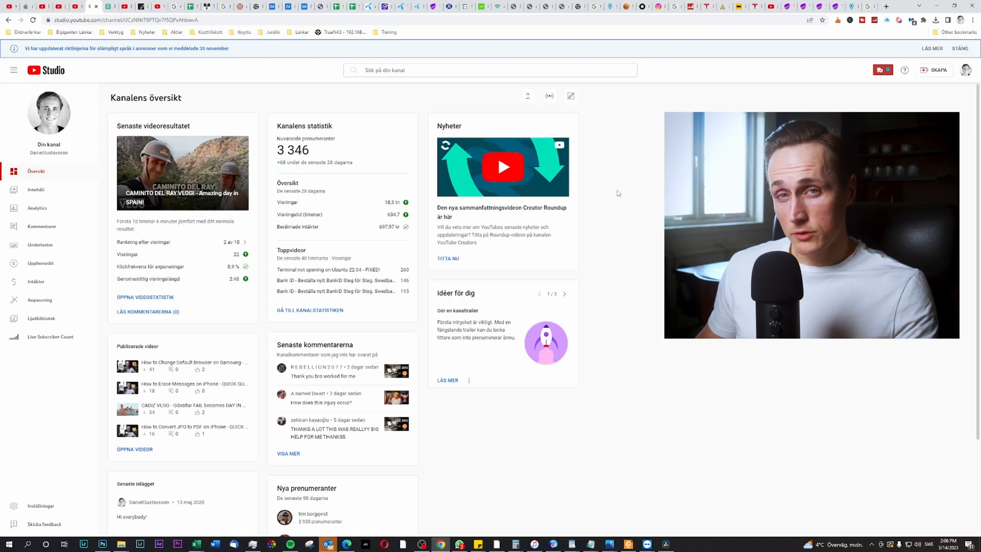
mouse_move(528, 96)
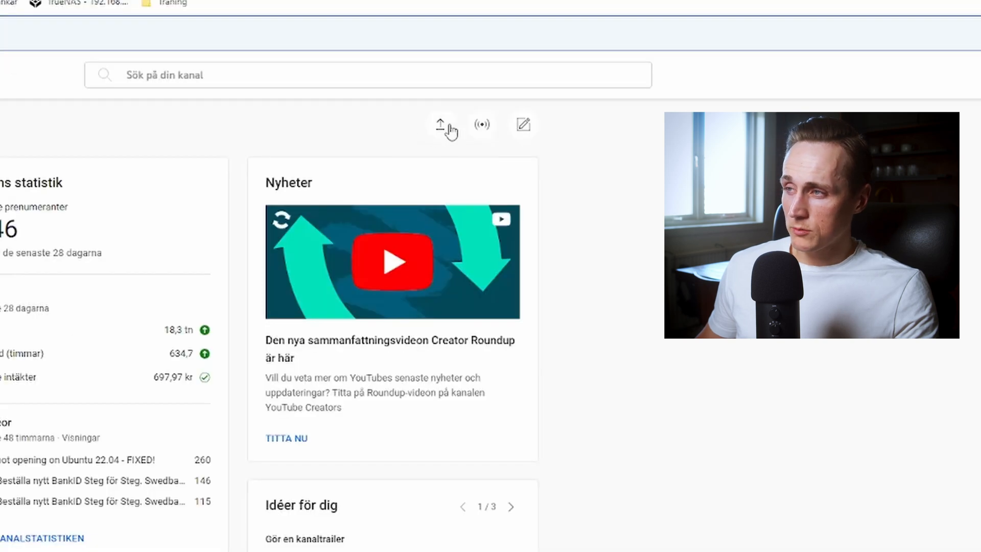
left_click(442, 123)
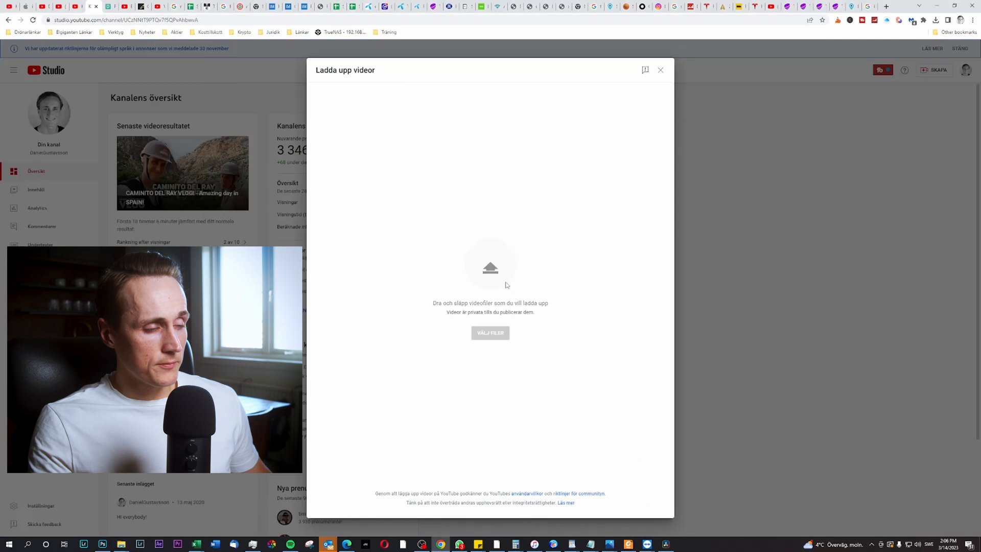
Upload IntroVlogPlaylist.mov as a private draft and switch over to the Pexels tab.
left_click(491, 332)
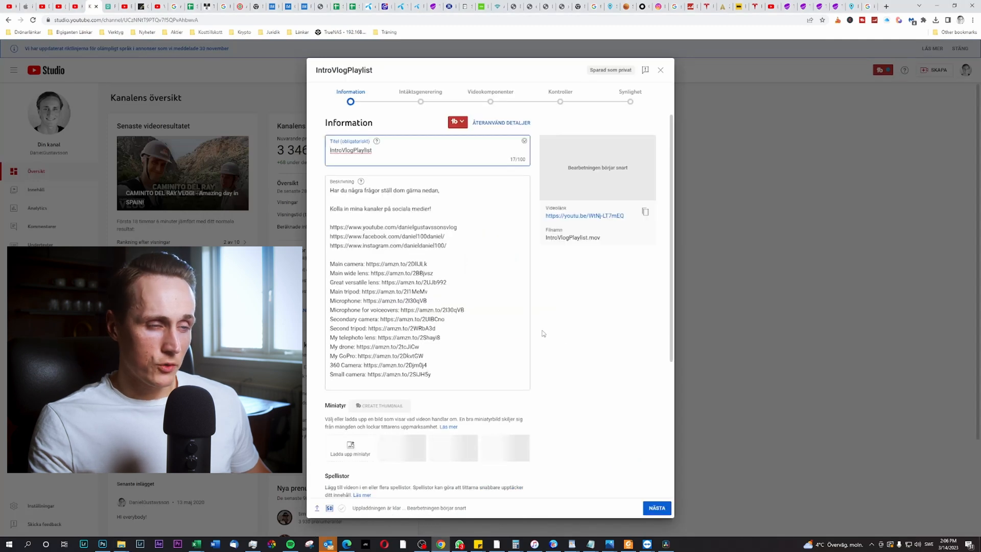
mouse_move(582, 338)
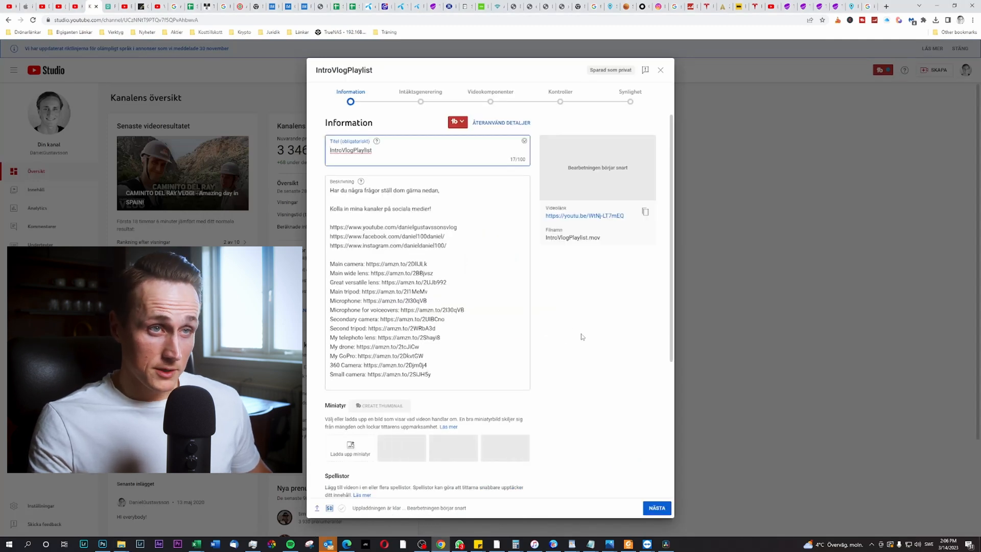
left_click(106, 6)
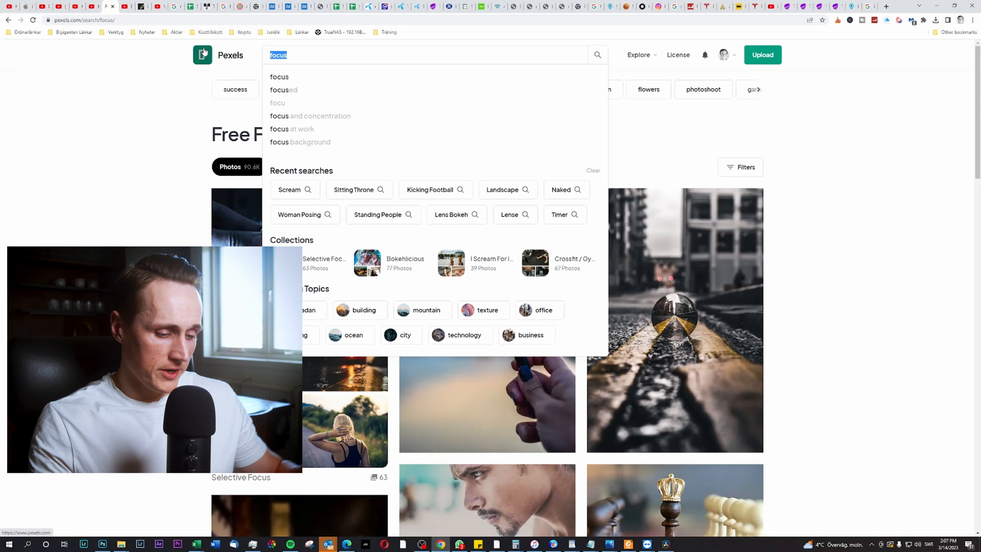
Search Pexels for 'scream' and free-download the screaming boy in red photo.
type("scream")
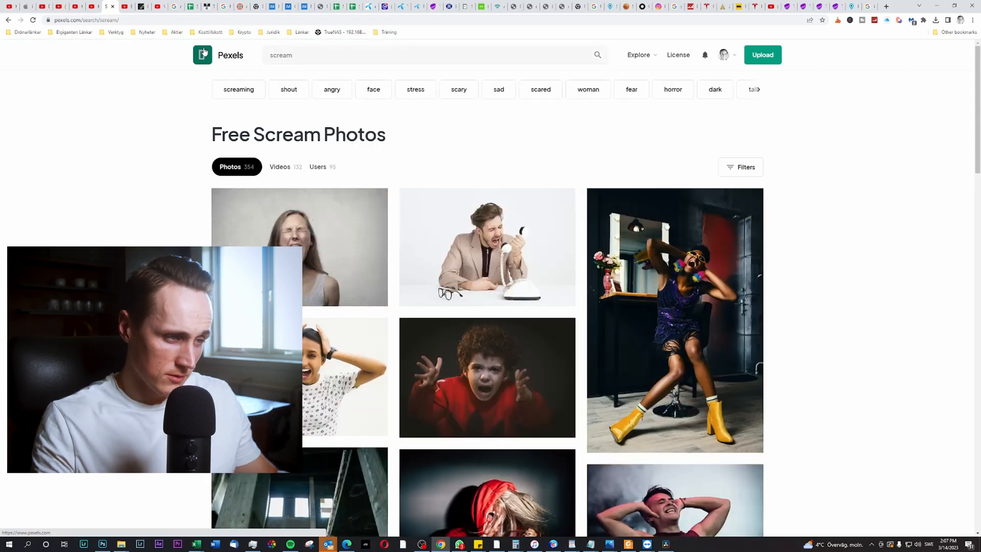
mouse_move(481, 385)
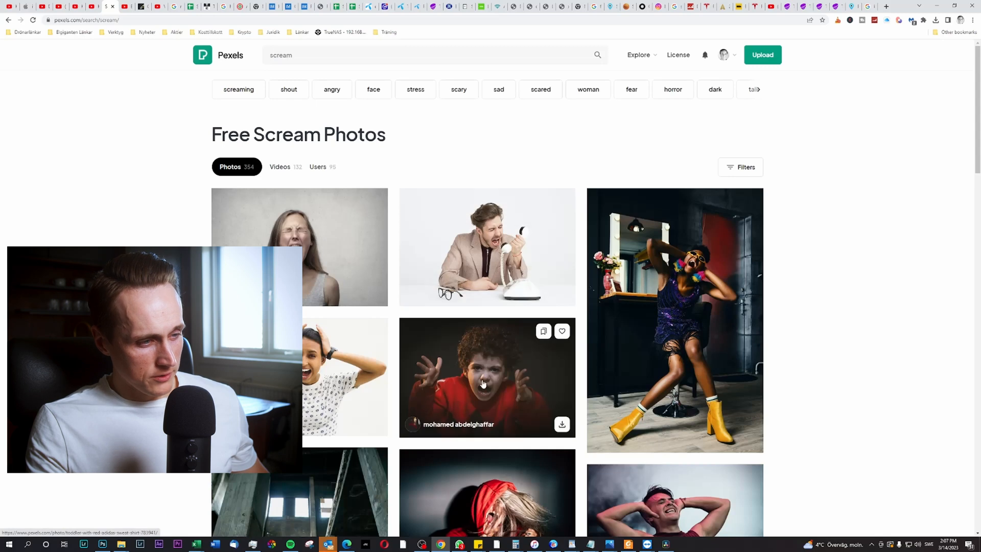
left_click(487, 378)
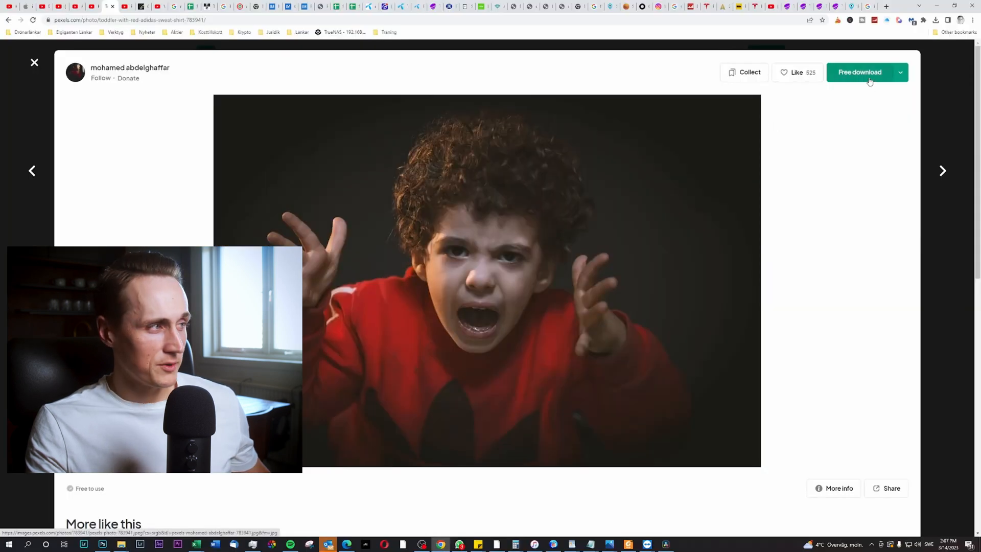
left_click(859, 72)
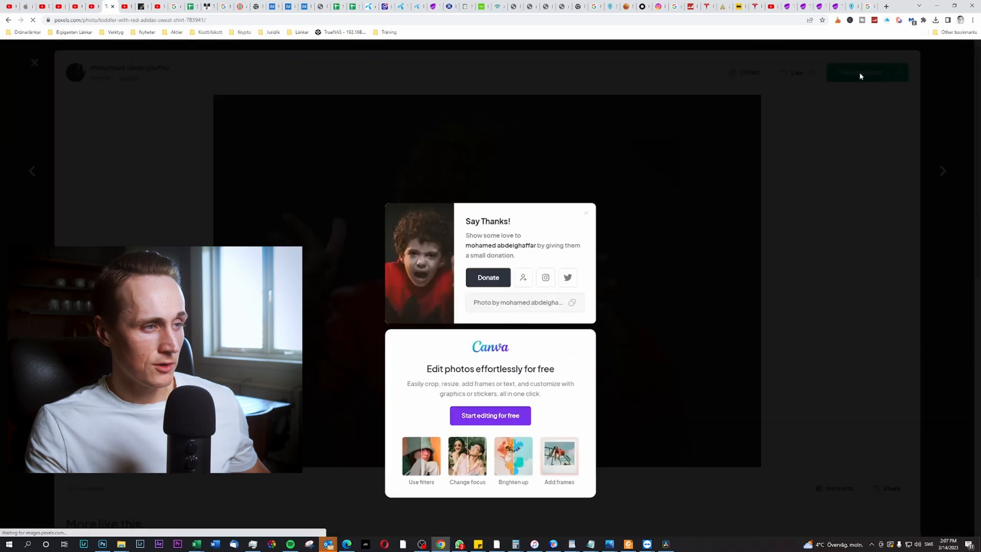
left_click(938, 20)
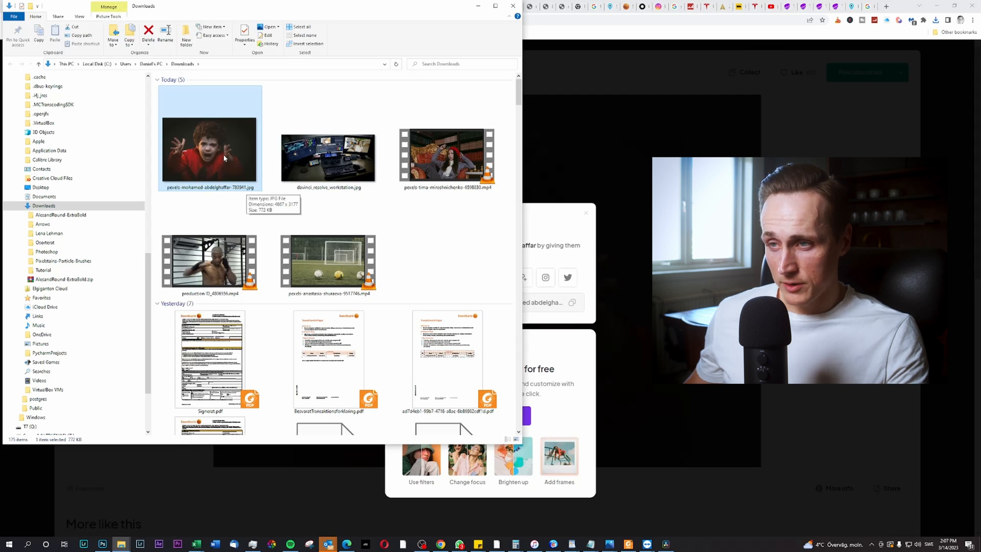
Open the downloaded Pexels JPG from Downloads with Adobe Photoshop.
right_click(209, 150)
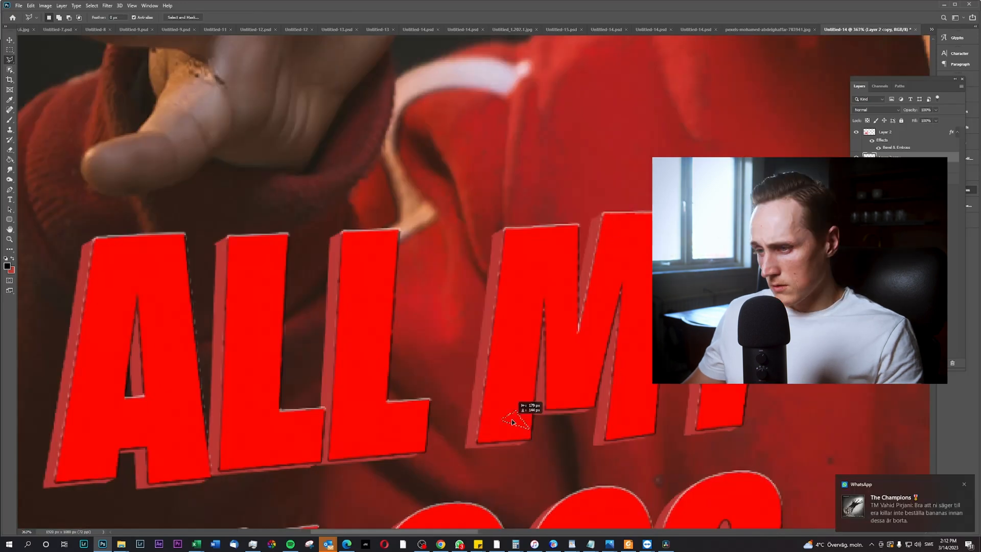
Export the ALL MY VLOGS thumbnail over the toddler photo via File > Export > Export As.
left_click(19, 6)
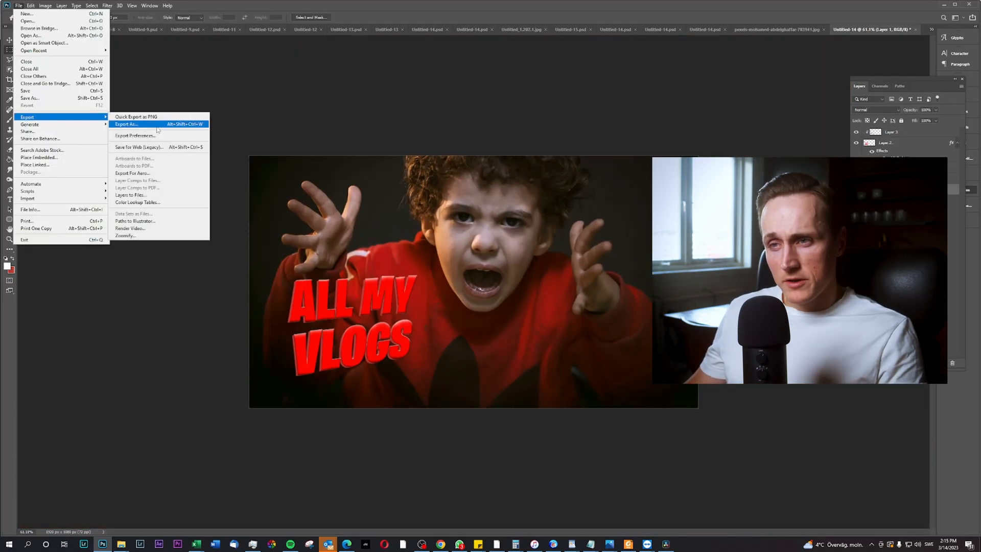
left_click(127, 124)
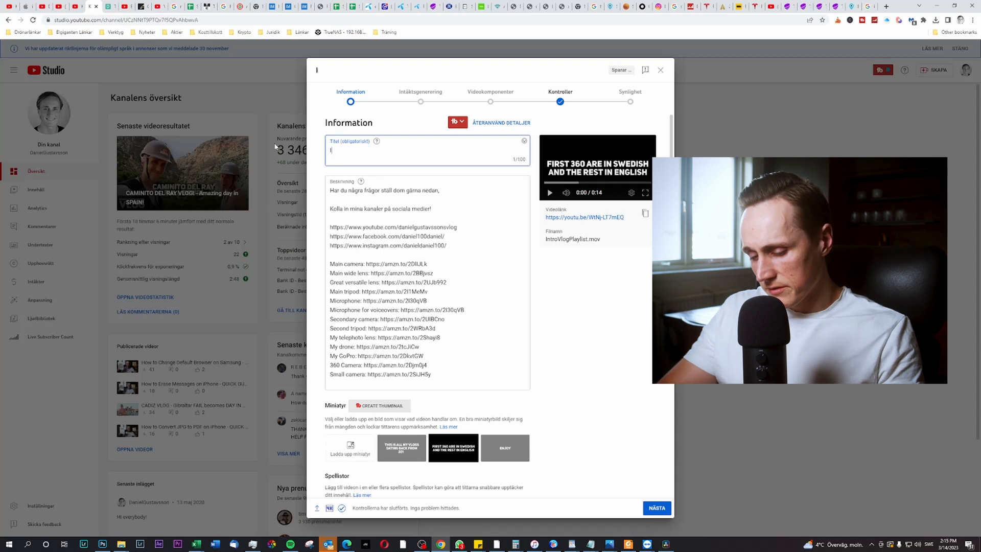
Retitle the video 'Intro Vlog Playlist' and set the ALL MY VLOGS image from Downloads as its thumbnail.
type("ntro Vlog Playlist")
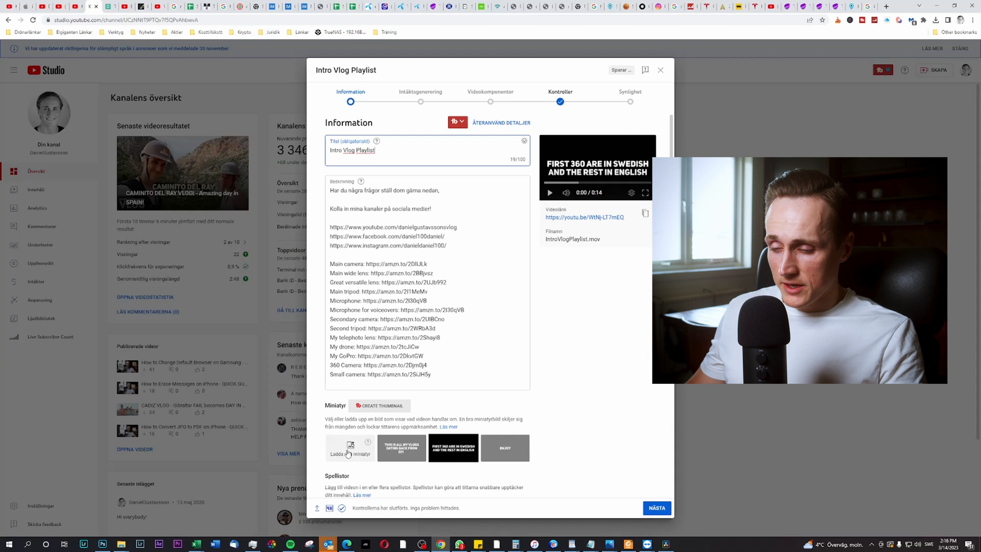
left_click(350, 447)
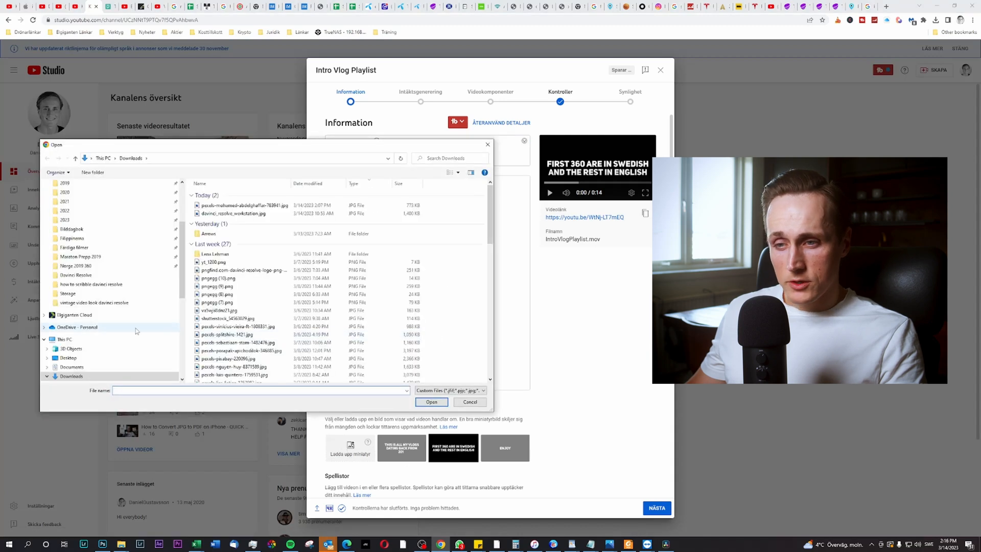
scroll("down", 3)
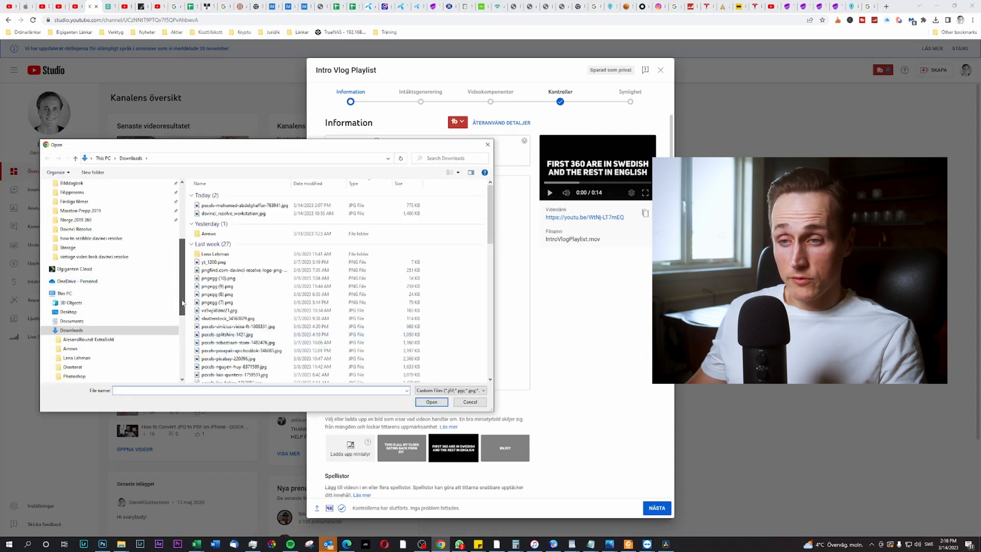
left_click(470, 401)
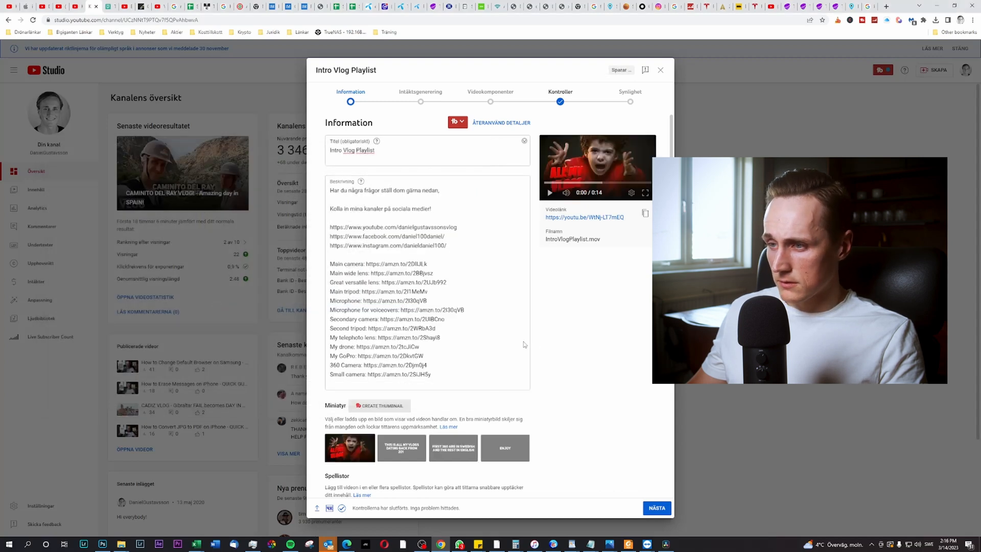
Tick the Vlogs playlist for the video in the Spellistor dropdown and confirm with KLART.
scroll("down", 3)
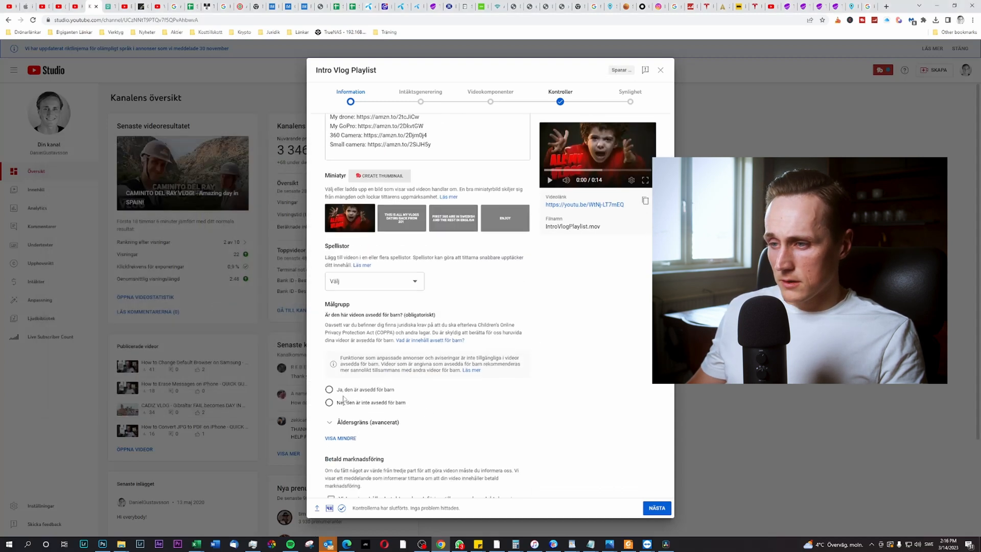
left_click(374, 281)
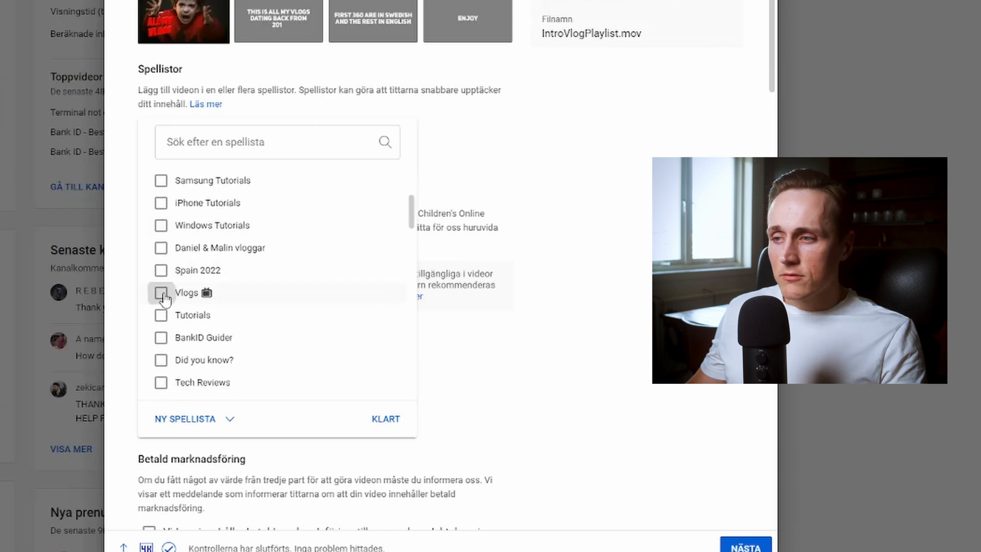
scroll("down", 3)
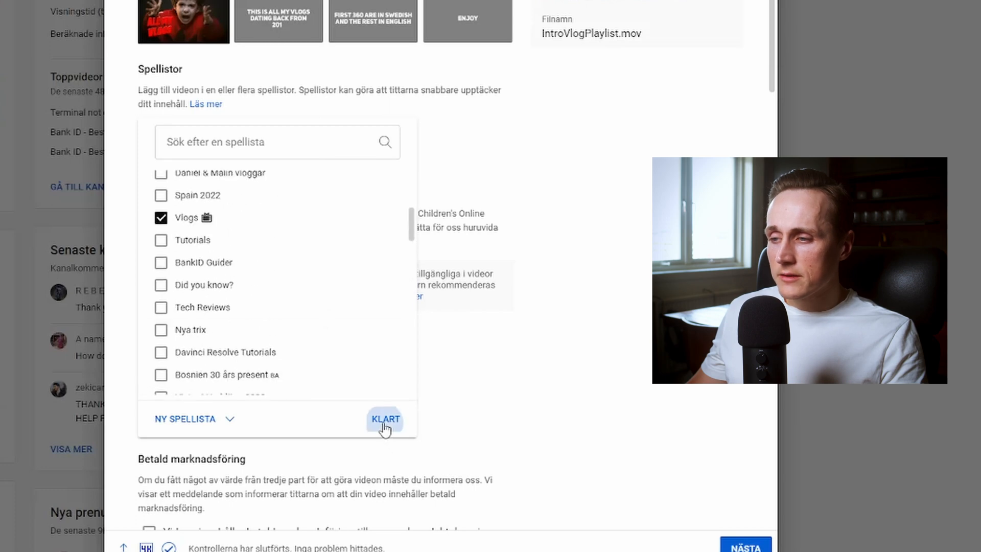
left_click(384, 419)
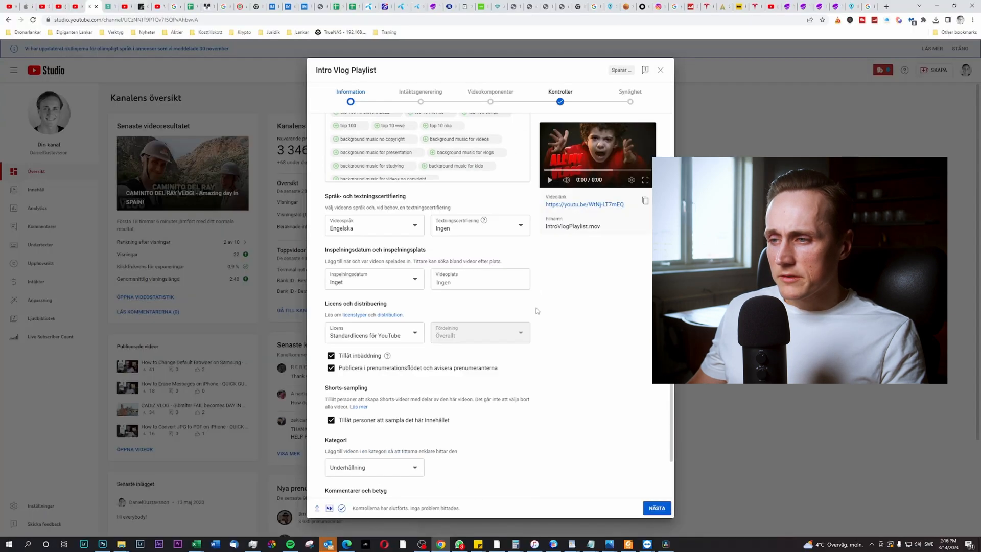
Step through Intäktsgenerering, Videokomponenter and Kontroller, keep Olistad visibility and save the video.
left_click(656, 508)
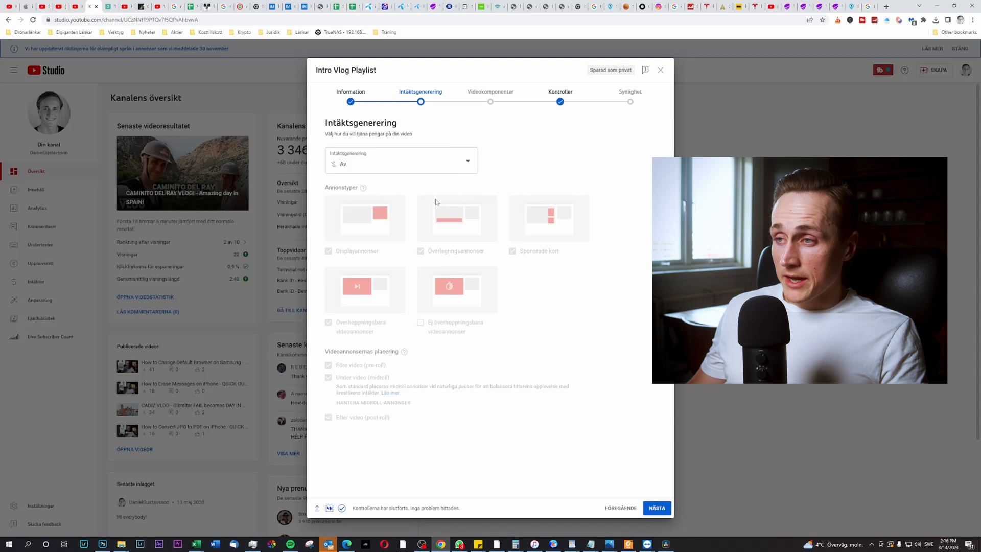
left_click(656, 508)
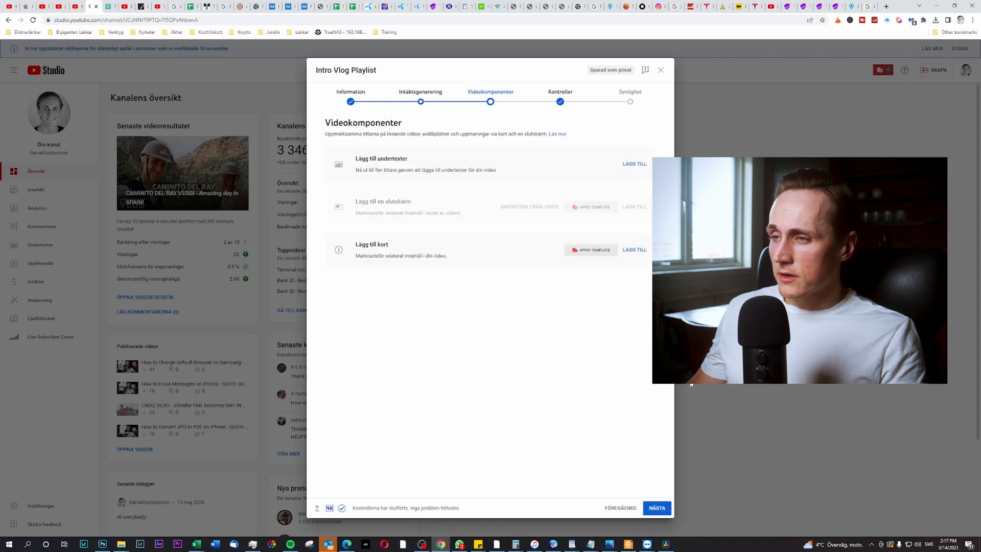
mouse_move(656, 508)
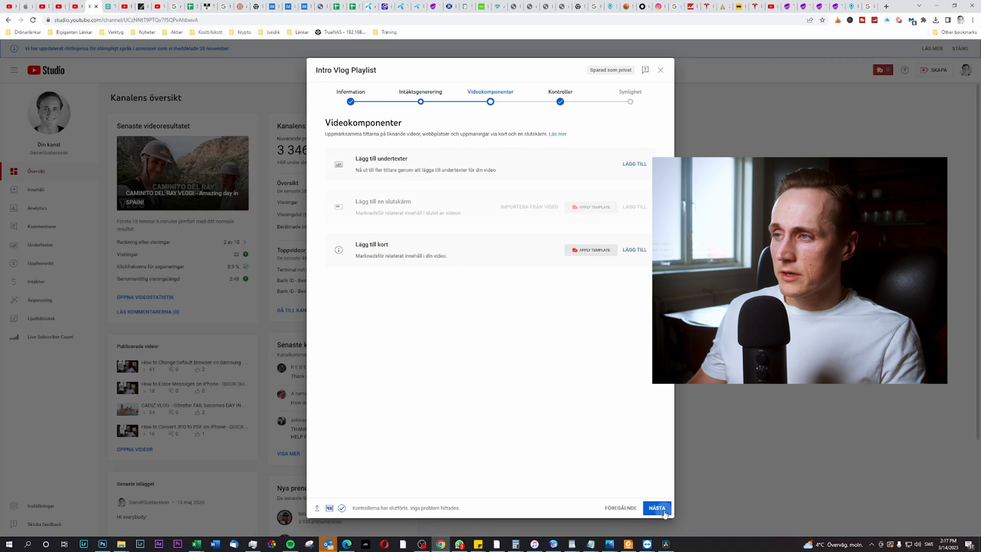
left_click(657, 508)
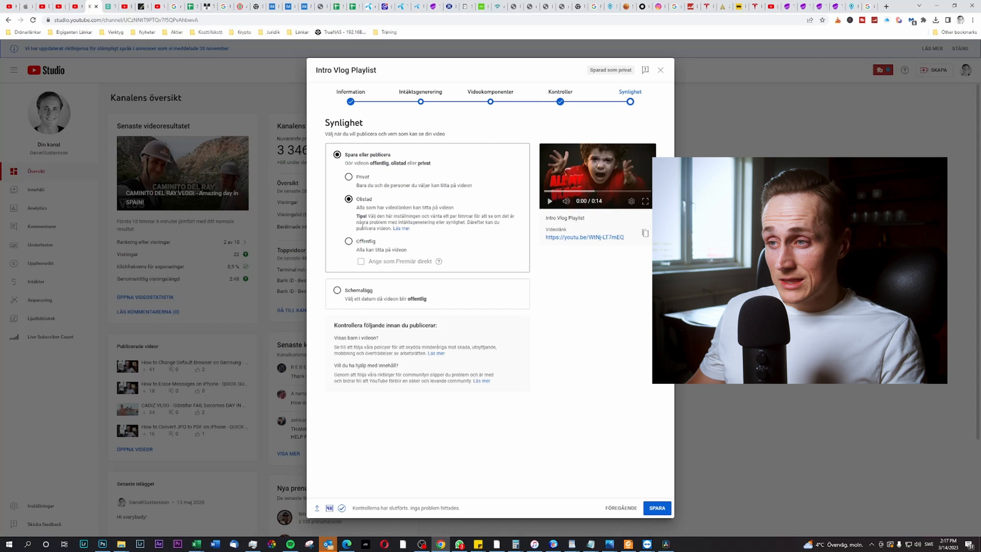
mouse_move(561, 290)
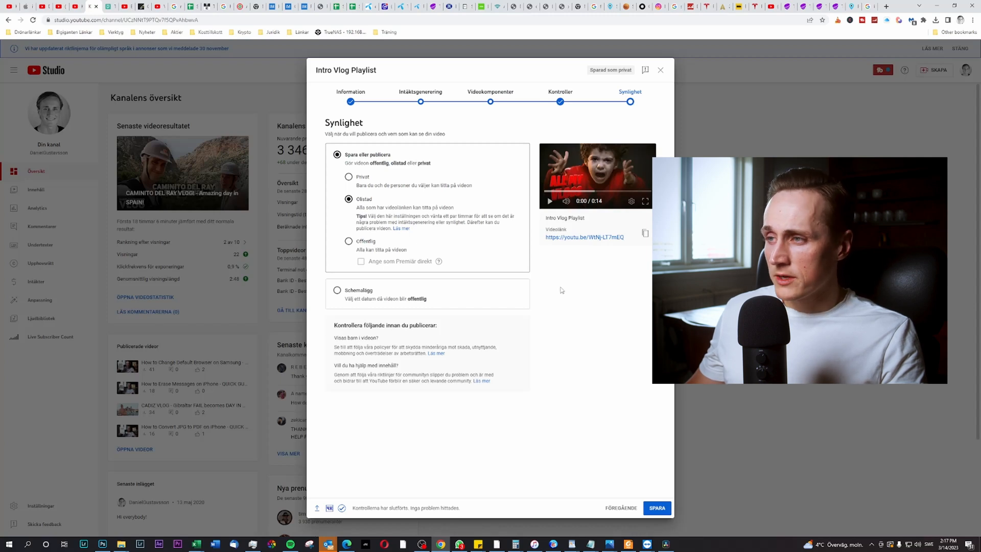
mouse_move(607, 451)
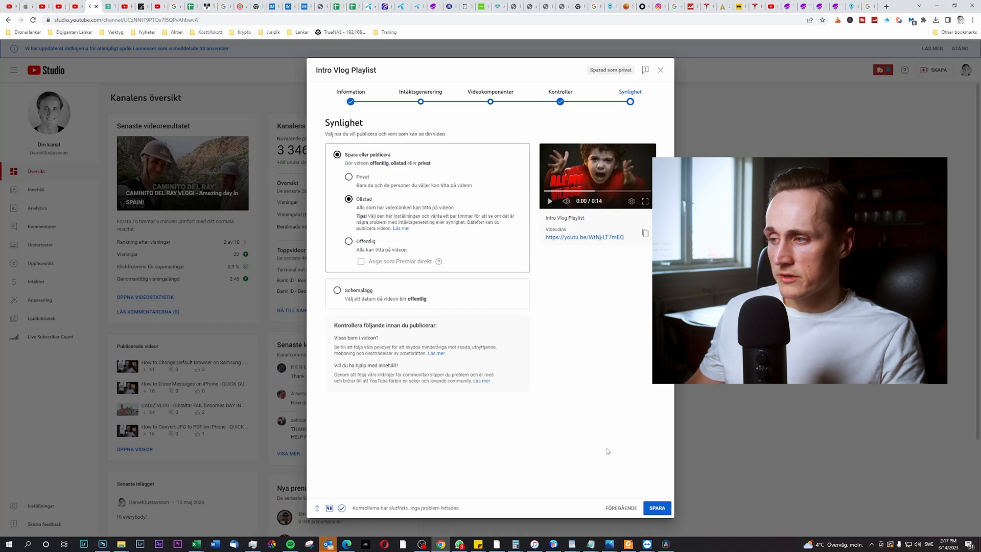
left_click(656, 508)
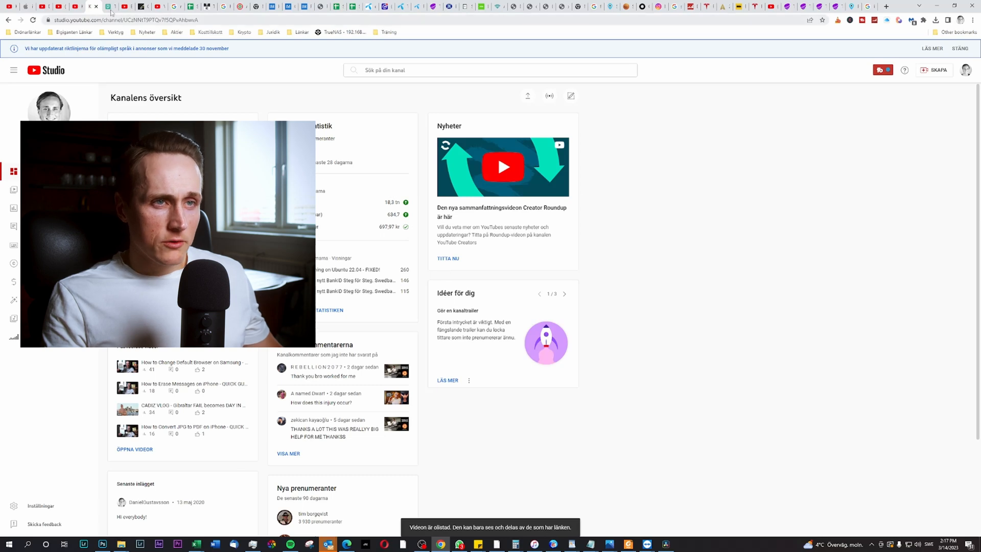
mouse_move(93, 6)
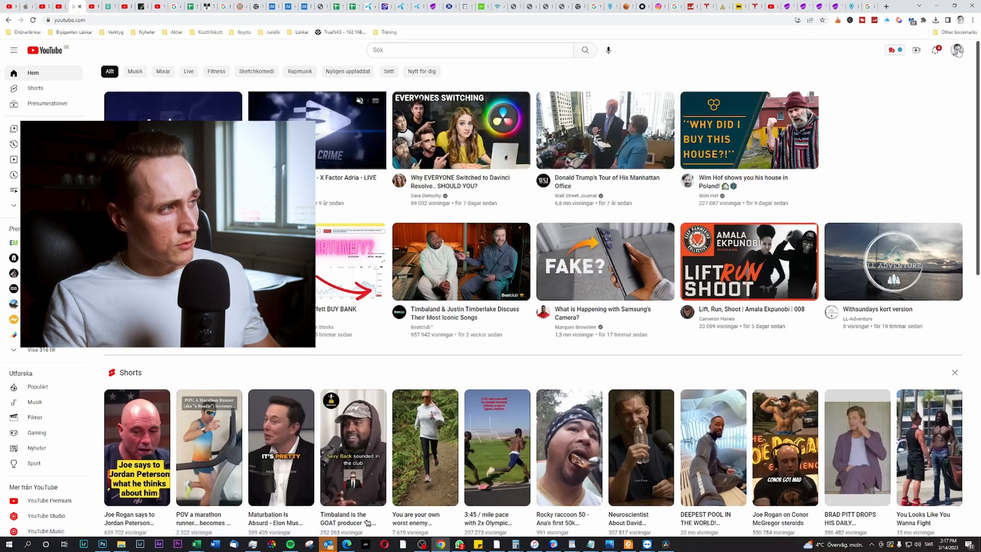
From the avatar menu reach the channel page, its SPELLISTOR tab, and the full Vlogs playlist.
left_click(957, 50)
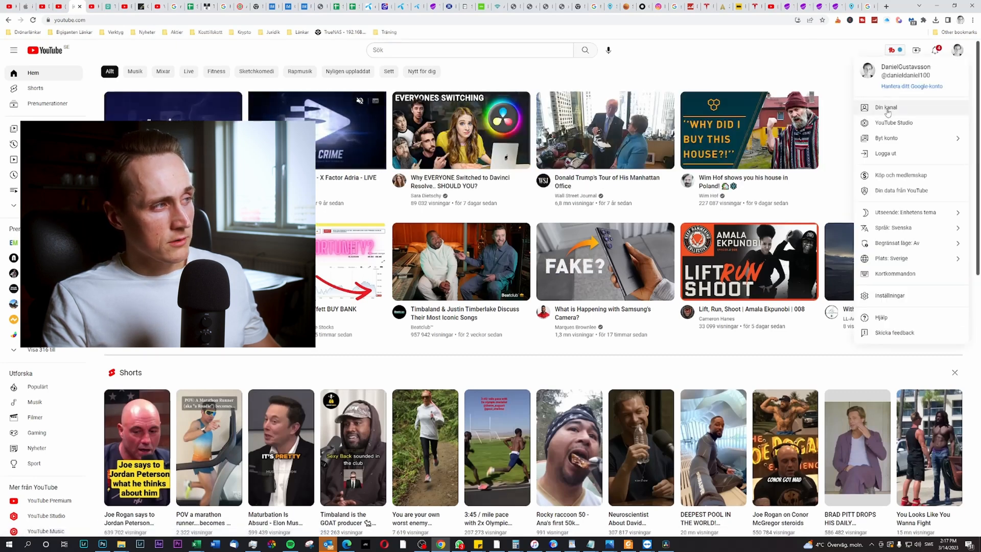
left_click(886, 107)
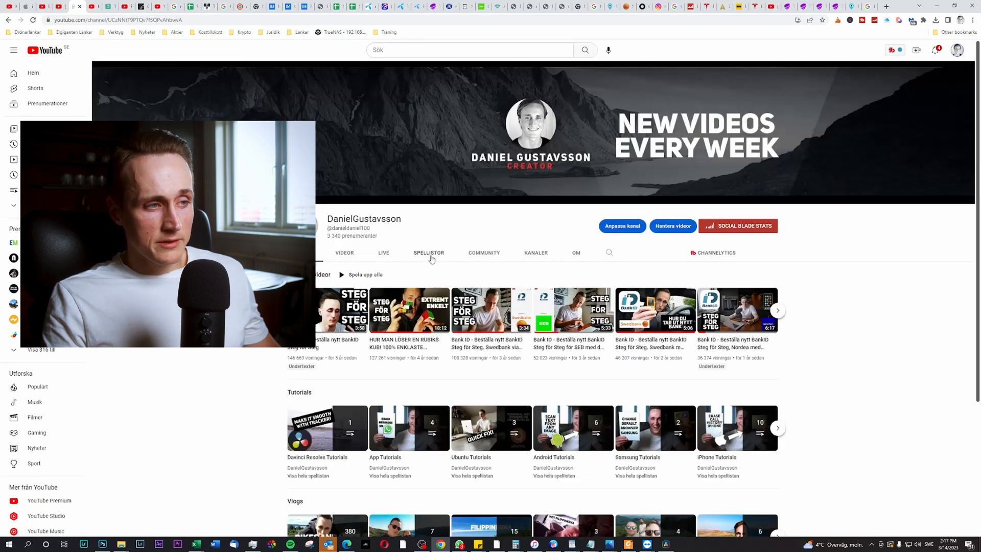
left_click(429, 253)
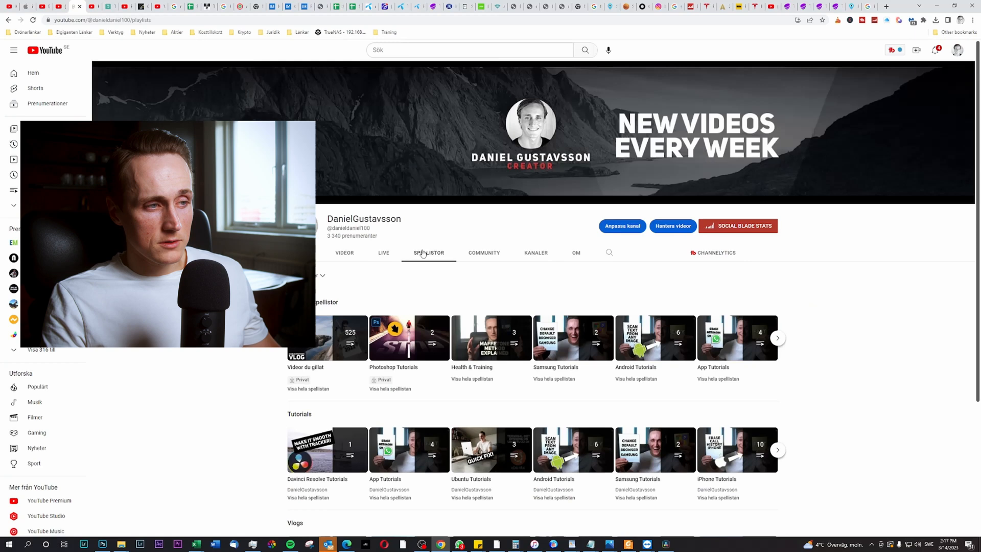
scroll("down", 3)
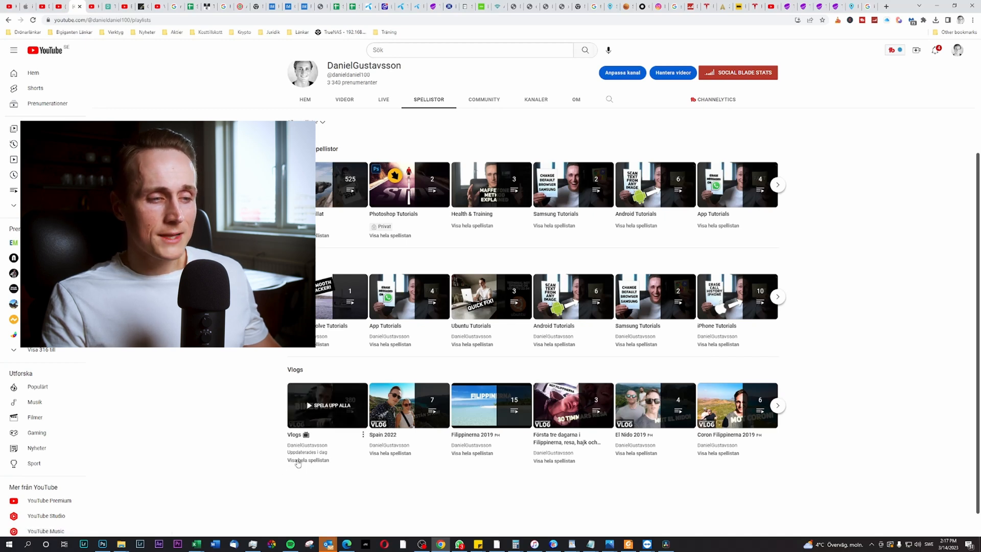
left_click(308, 460)
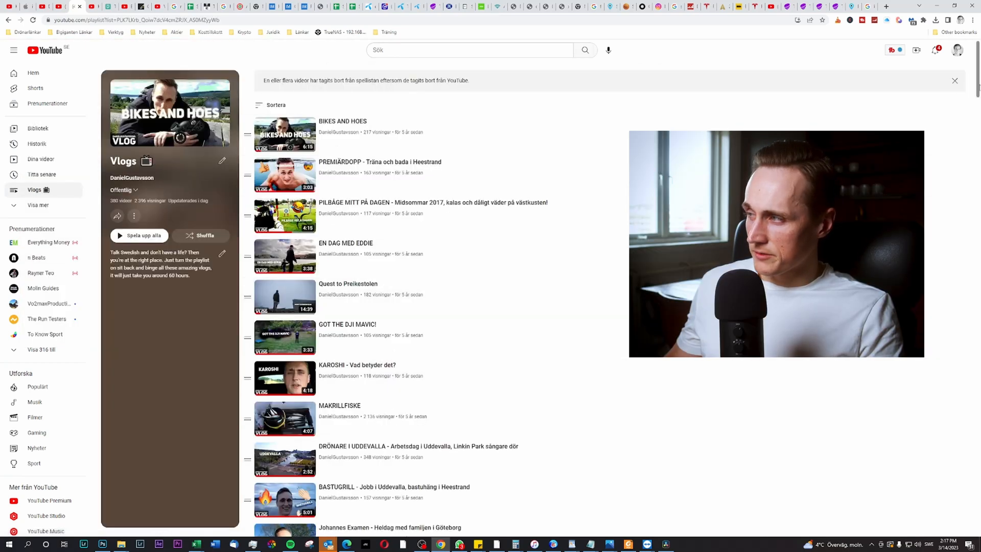
Scroll the Vlogs playlist to its last item, the freshly uploaded Intro Vlog Playlist video.
scroll("down", 3)
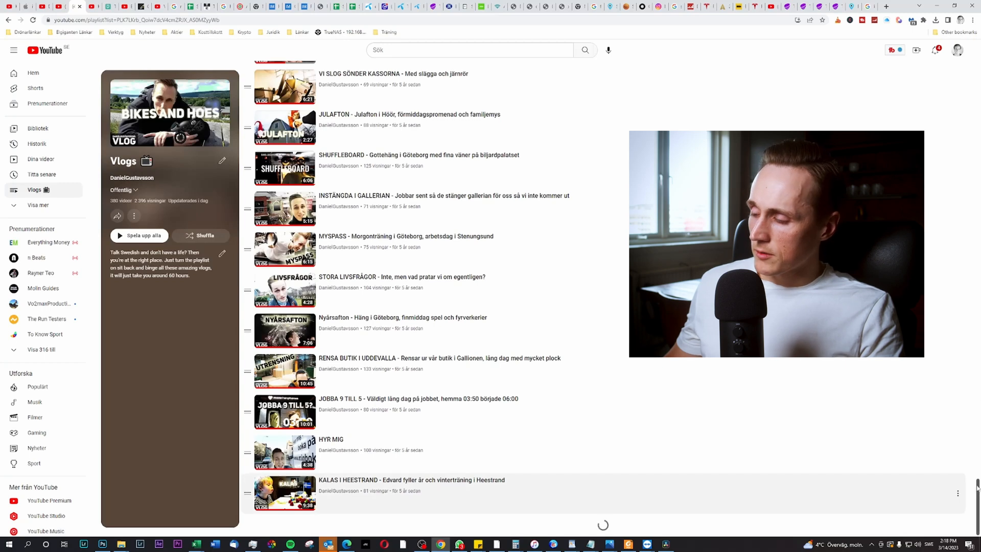
scroll("down", 3)
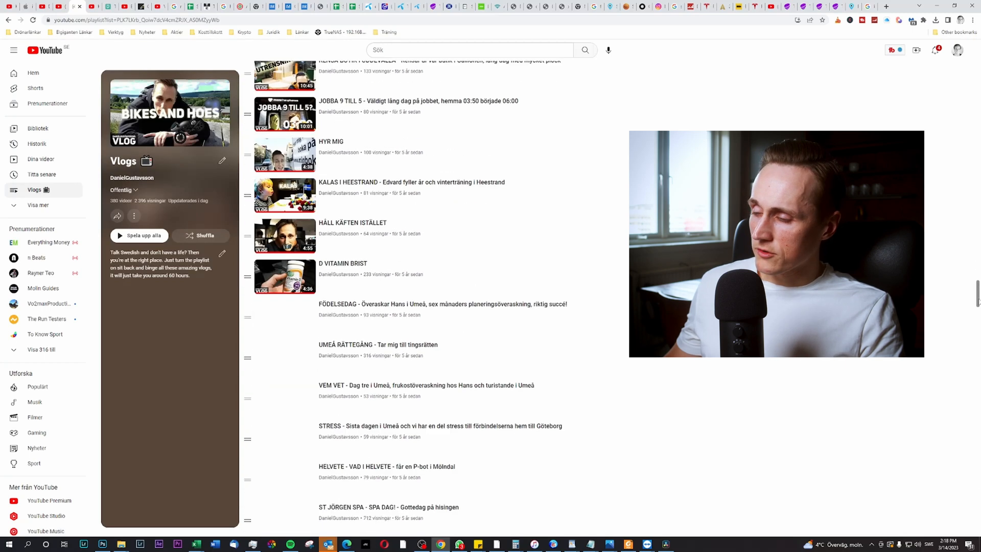
scroll("down", 3)
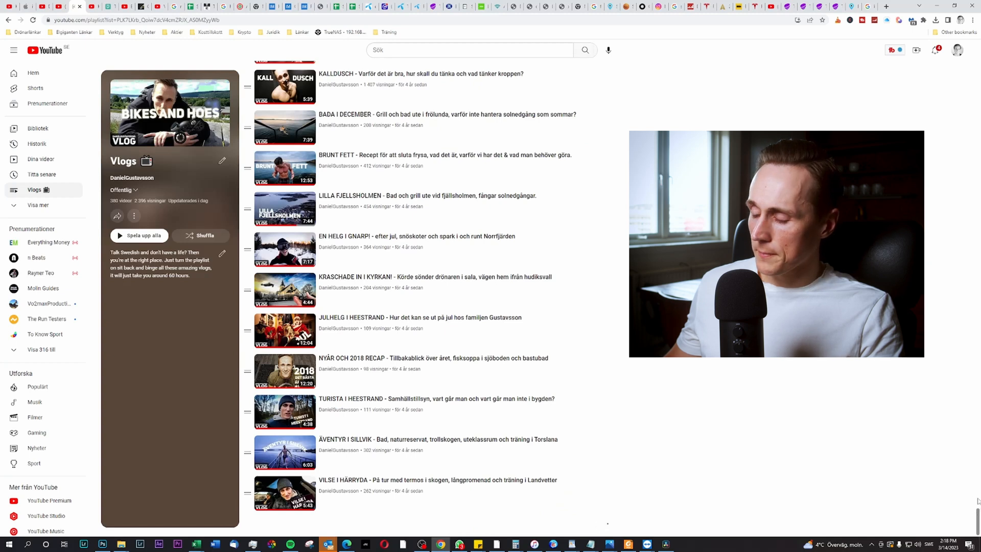
scroll("down", 3)
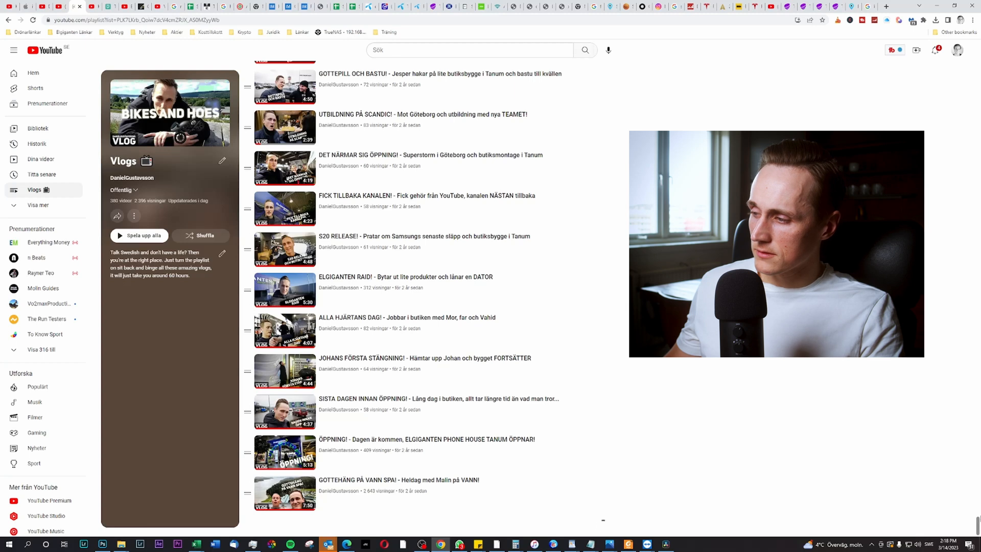
scroll("down", 3)
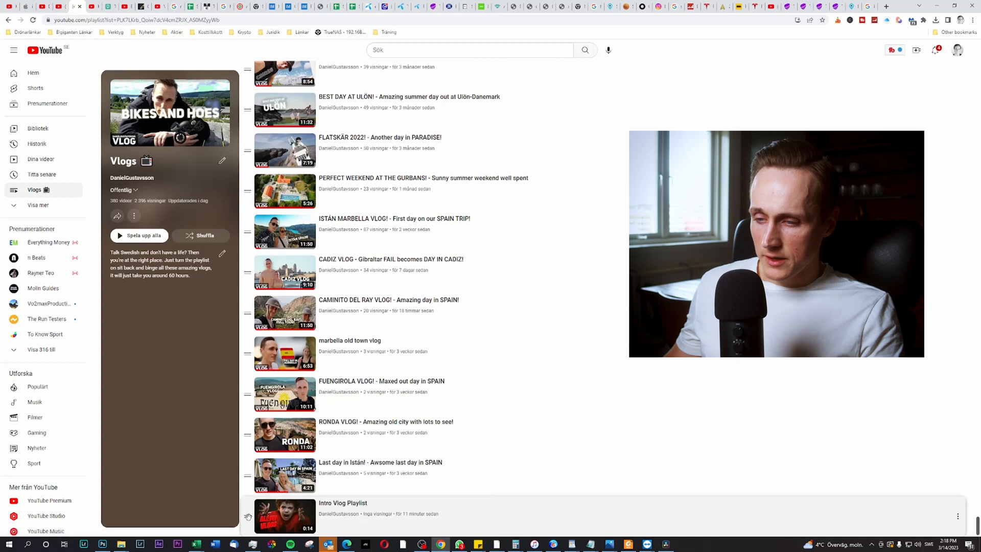
Drag Intro Vlog Playlist to first position so its ALL MY VLOGS thumbnail fronts the playlist.
scroll("up", 3)
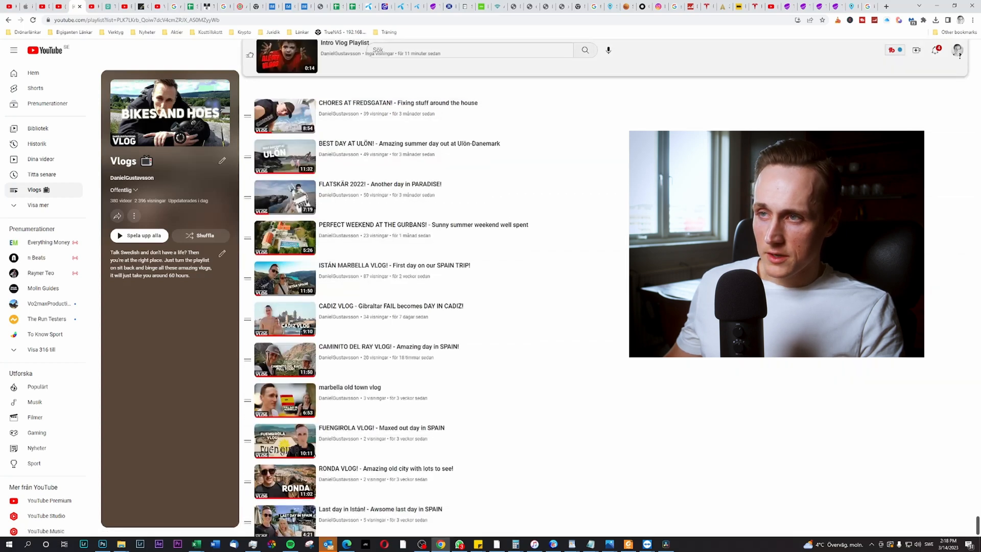
scroll("up", 3)
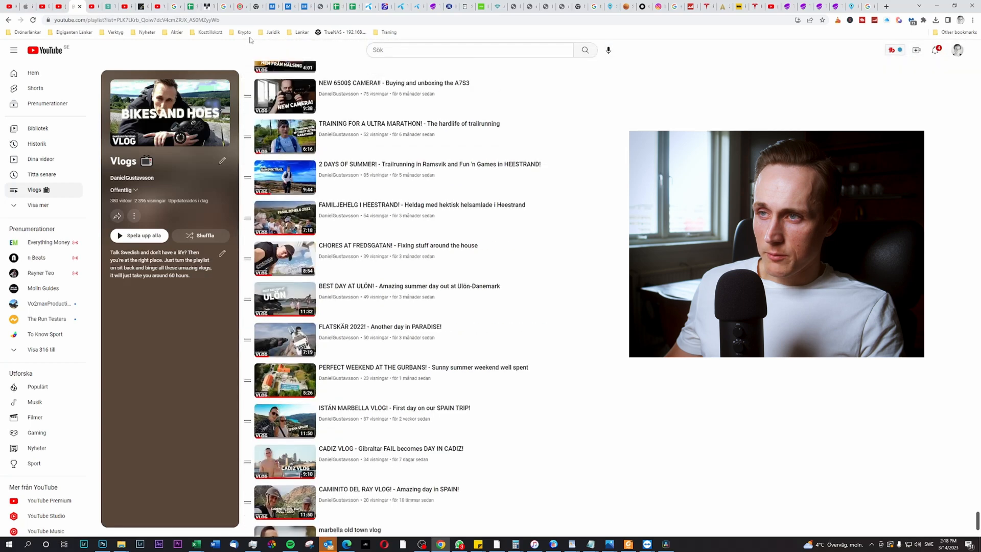
scroll("down", 3)
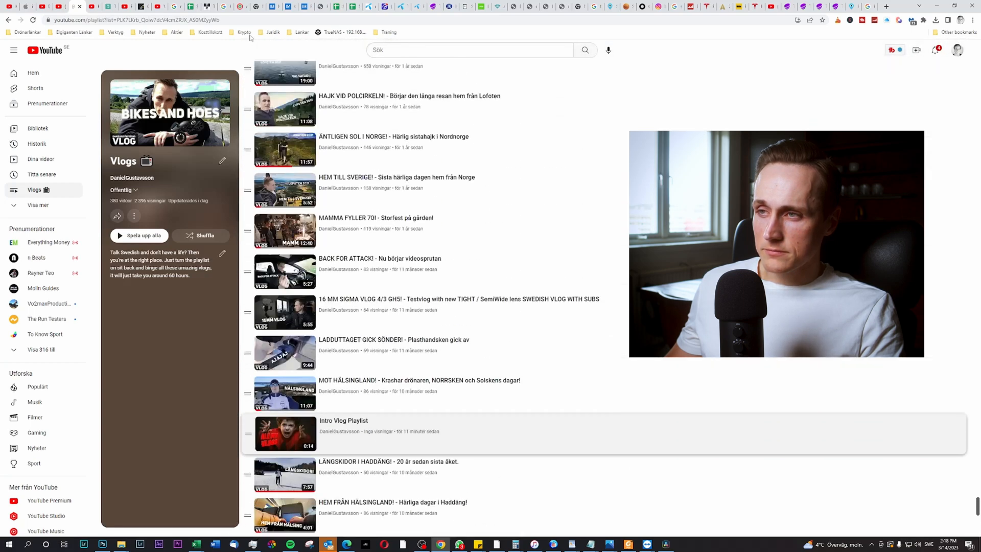
scroll("down", 3)
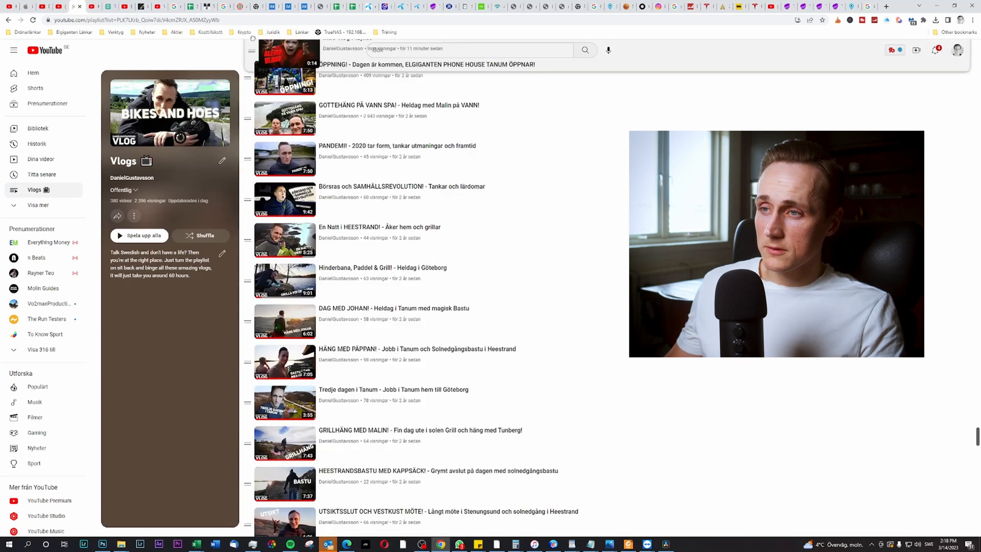
scroll("down", 3)
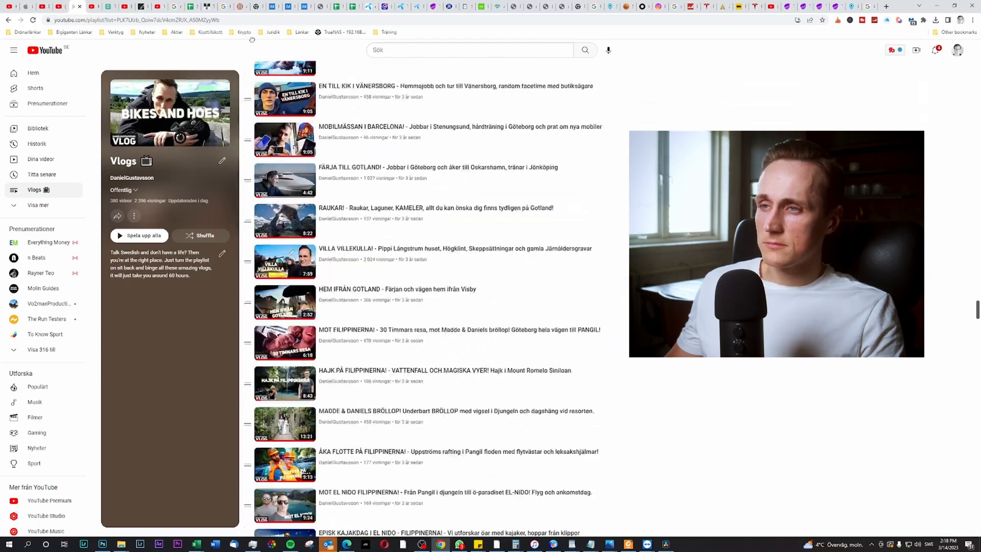
scroll("down", 3)
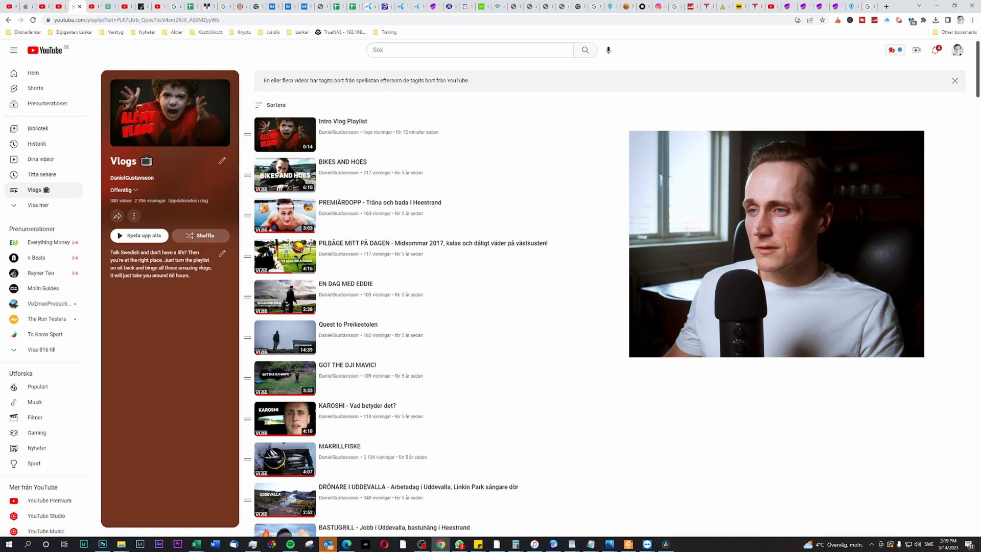
Return to the channel home page and reach the Vlogs shelf showing the ALL MY VLOGS cover.
left_click(33, 73)
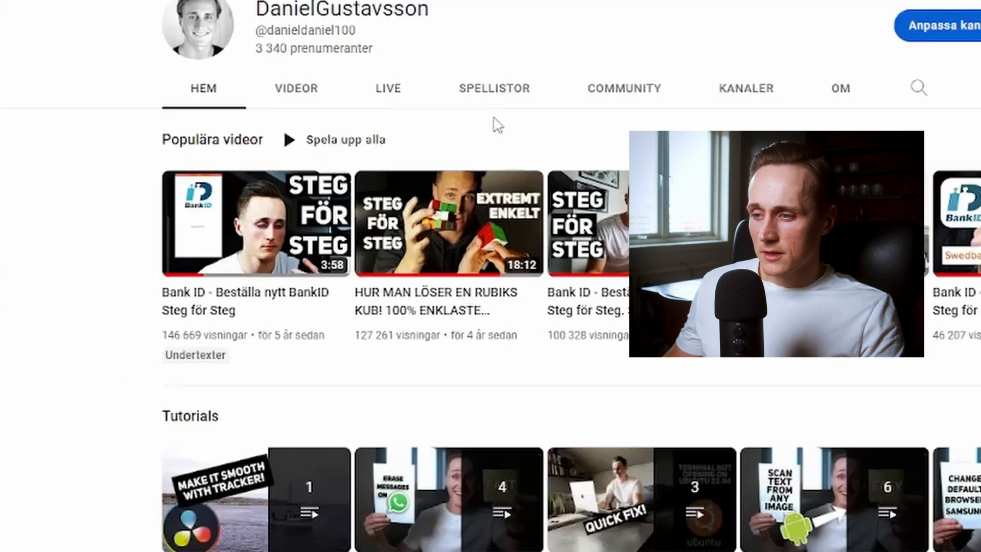
scroll("down", 3)
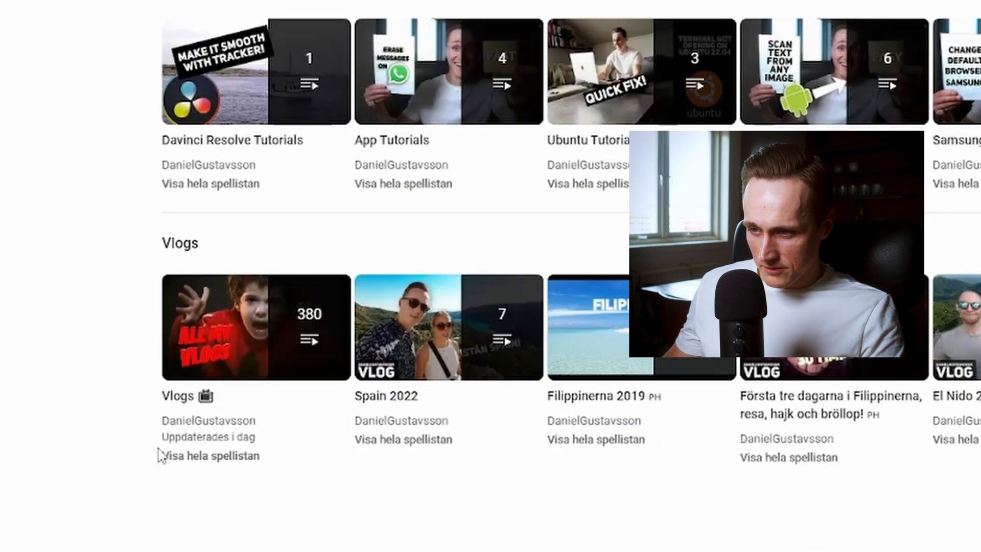